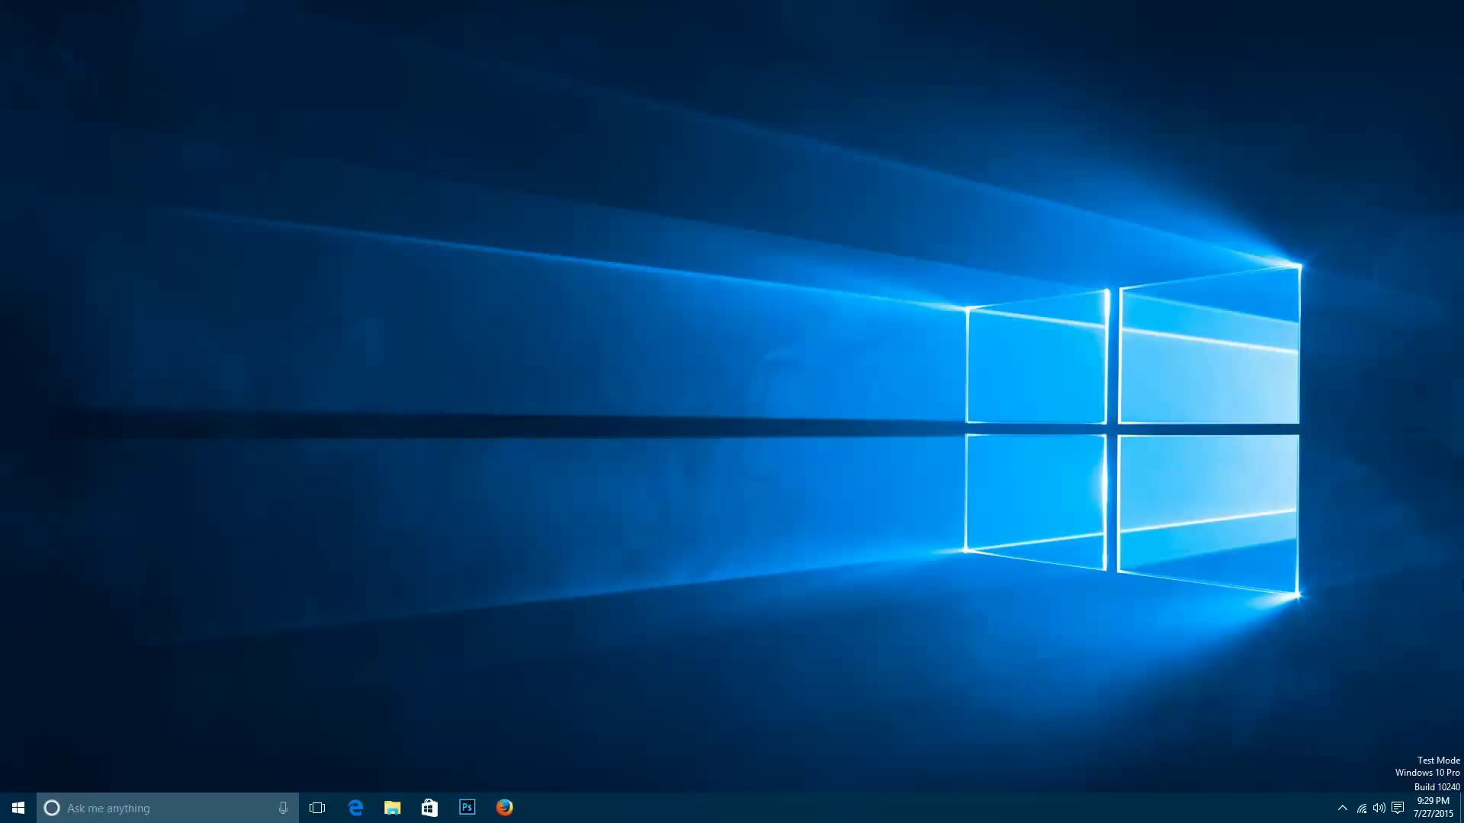
mouse_move(1186, 541)
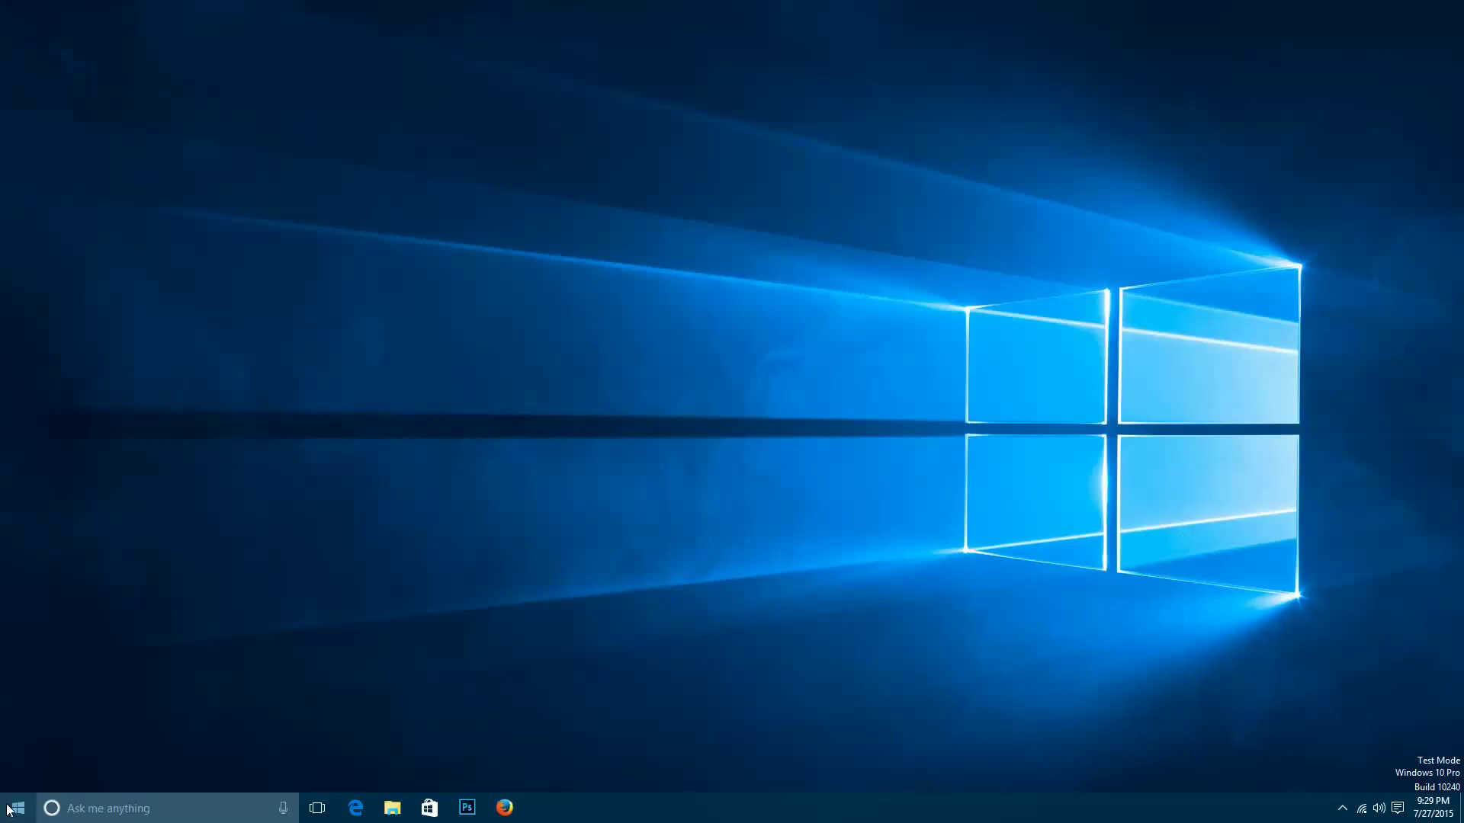
mouse_move(883, 625)
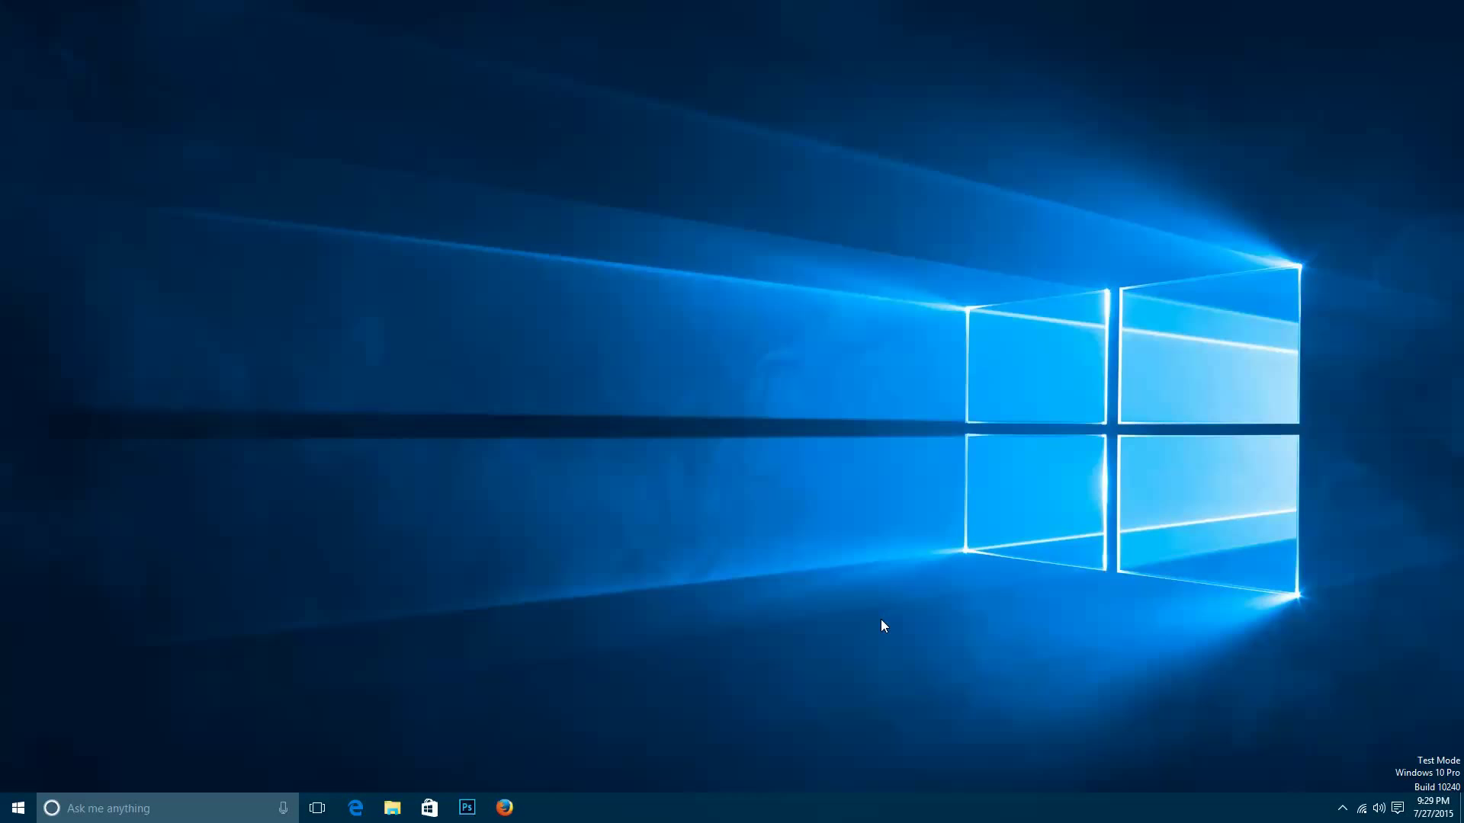
Bring up the Start menu from the taskbar Start button.
click(16, 808)
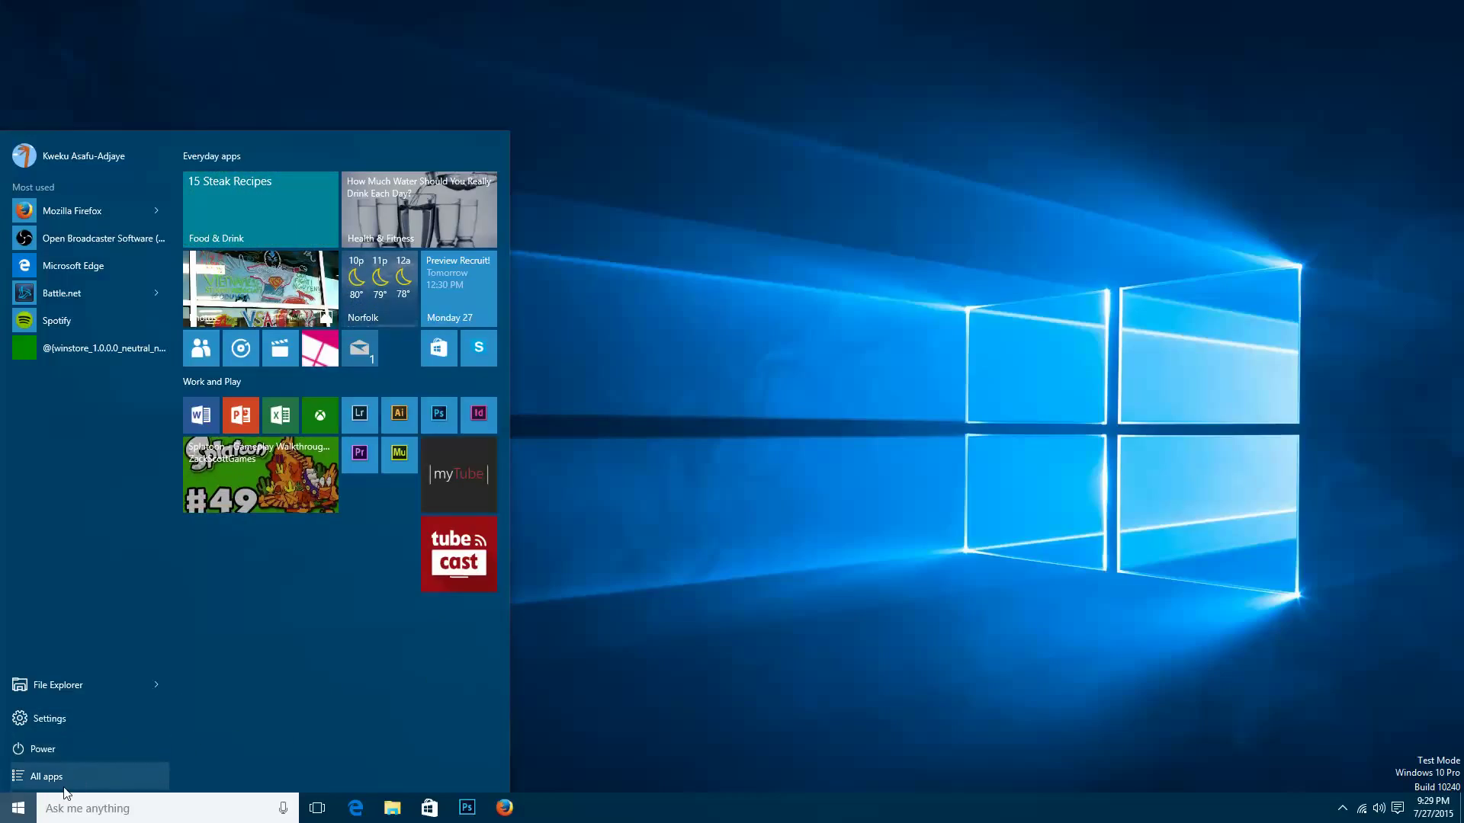
click(46, 776)
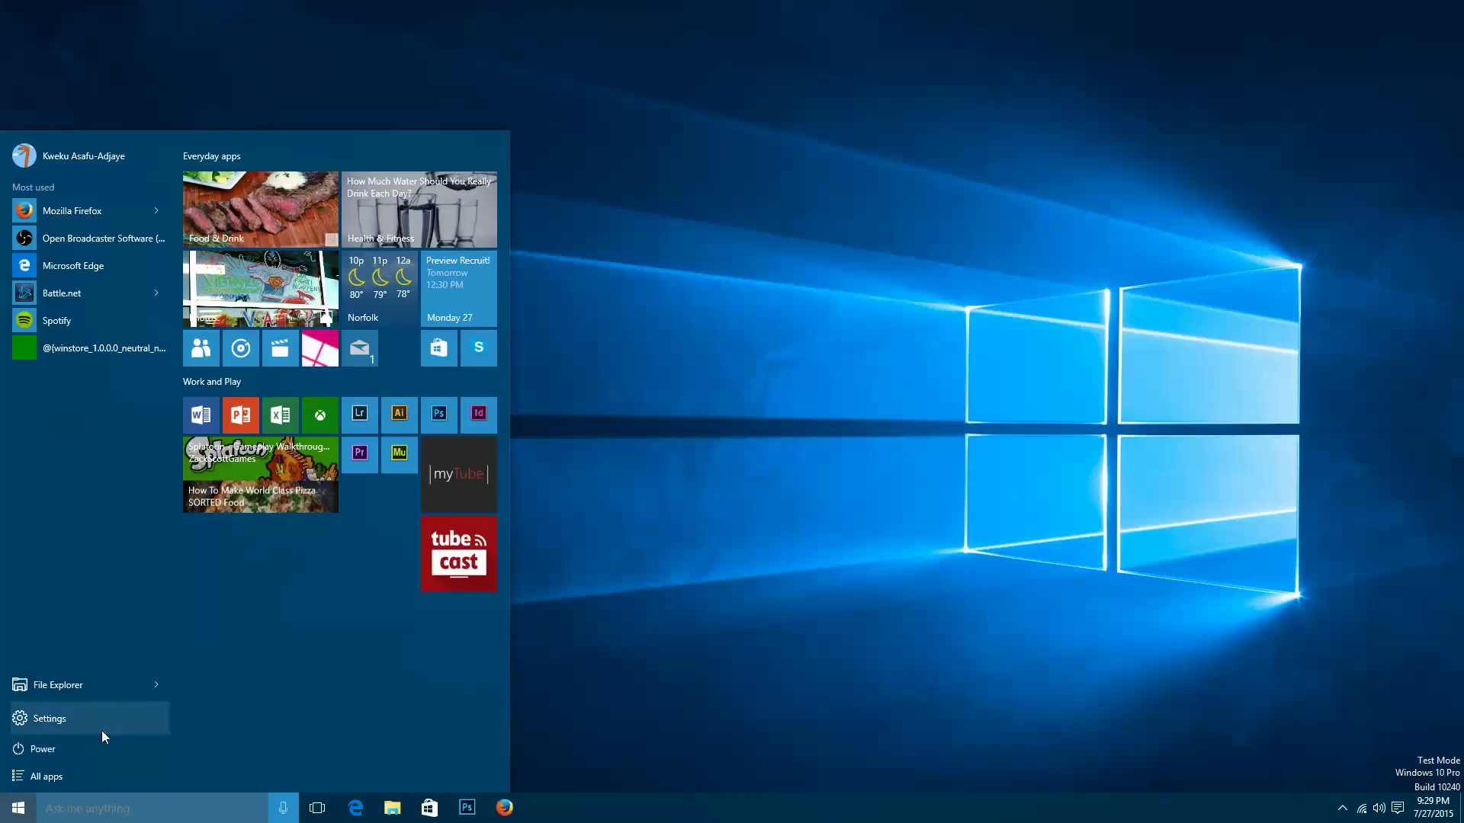
click(42, 748)
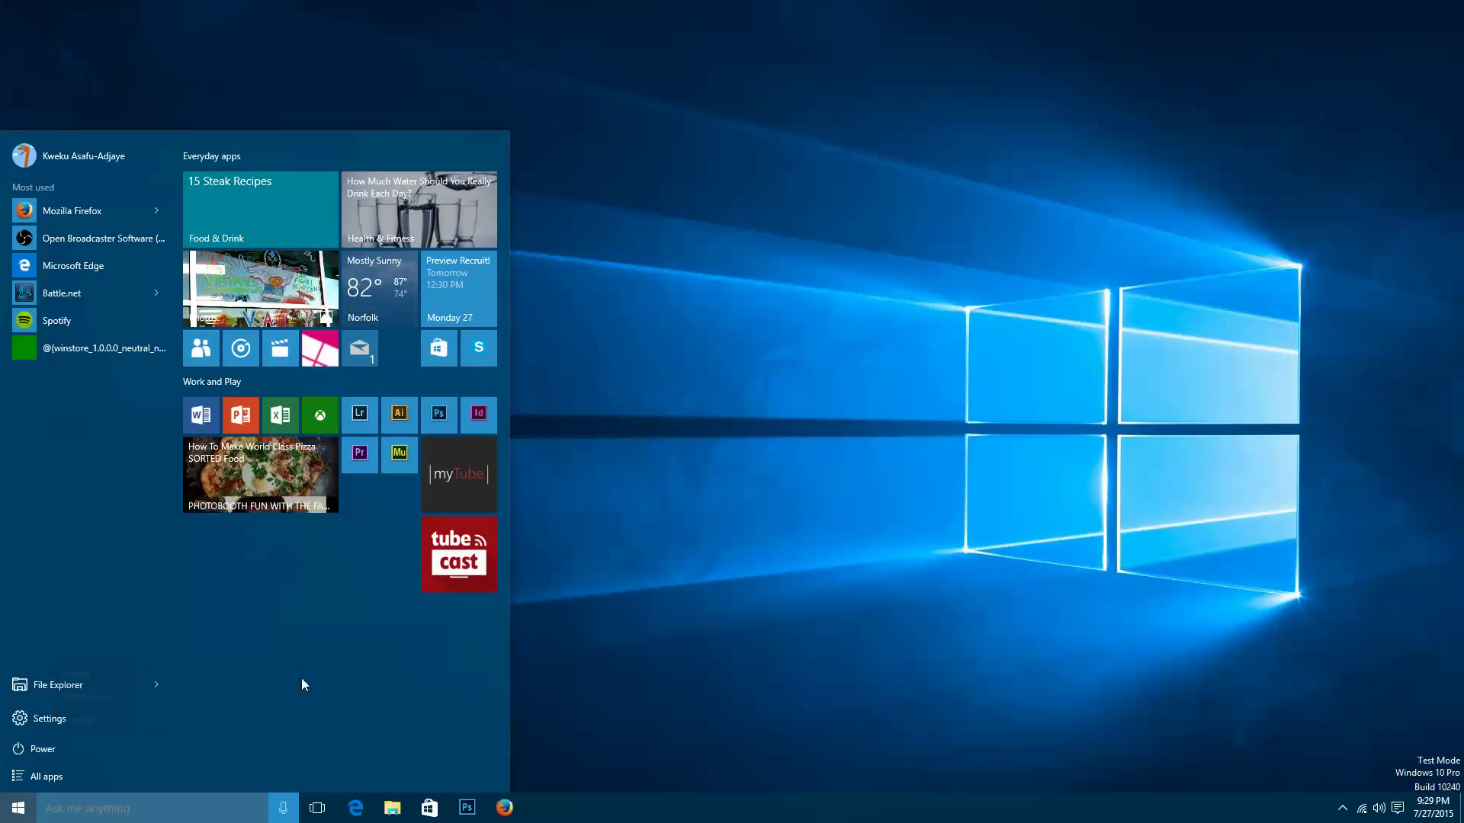
click(47, 718)
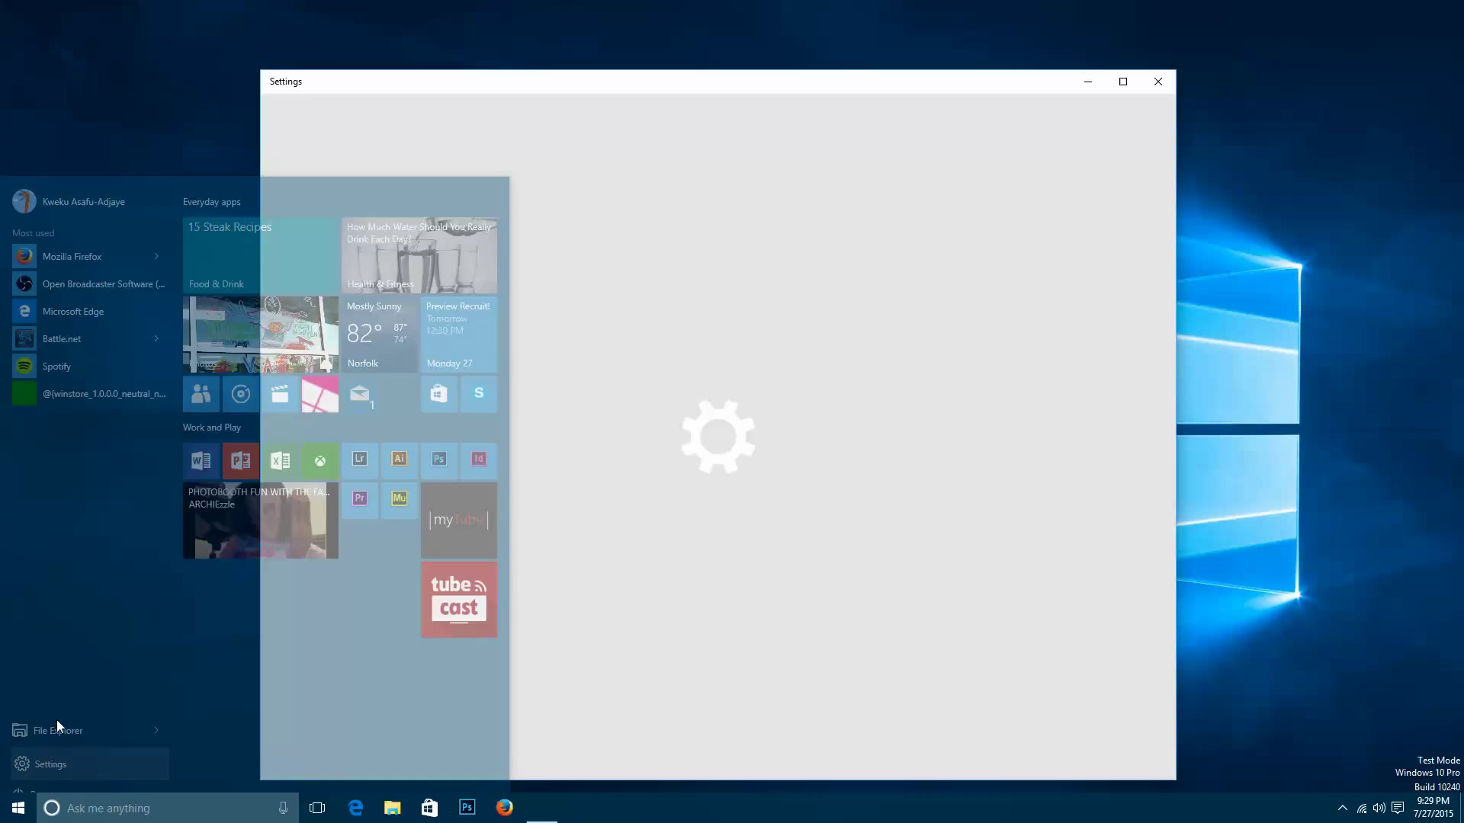
click(1158, 80)
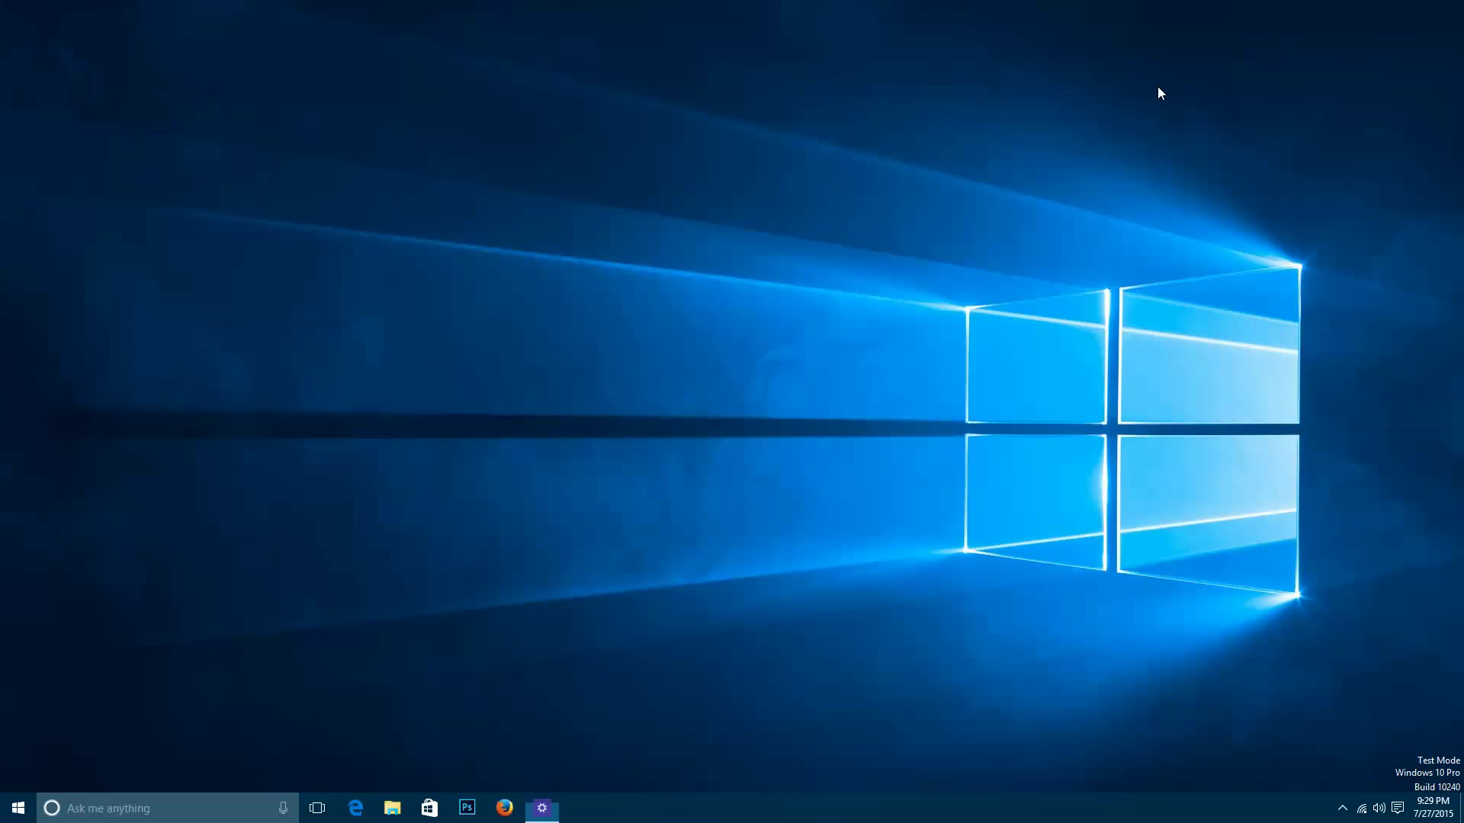
click(17, 809)
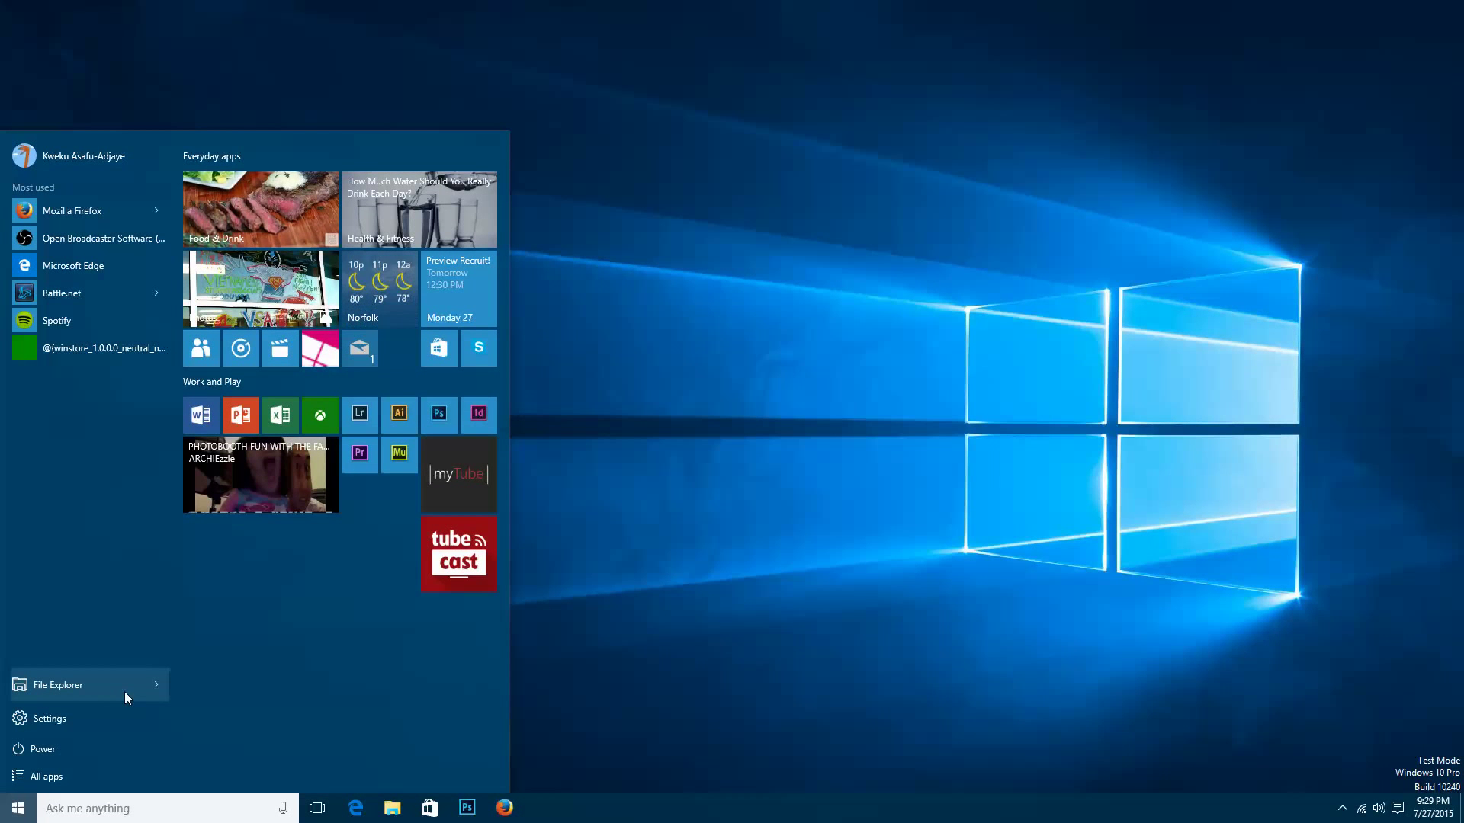
click(58, 685)
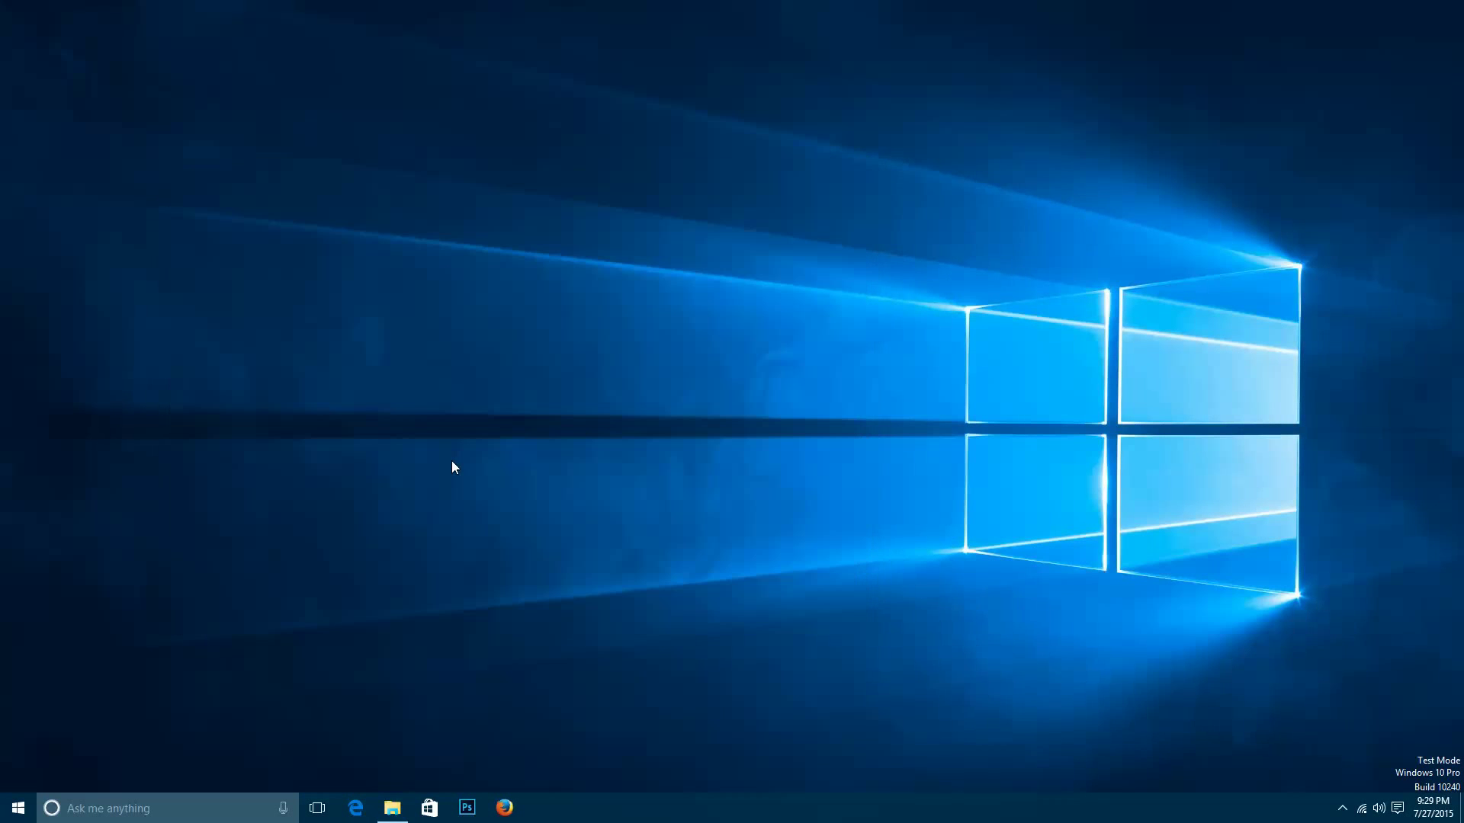
click(17, 809)
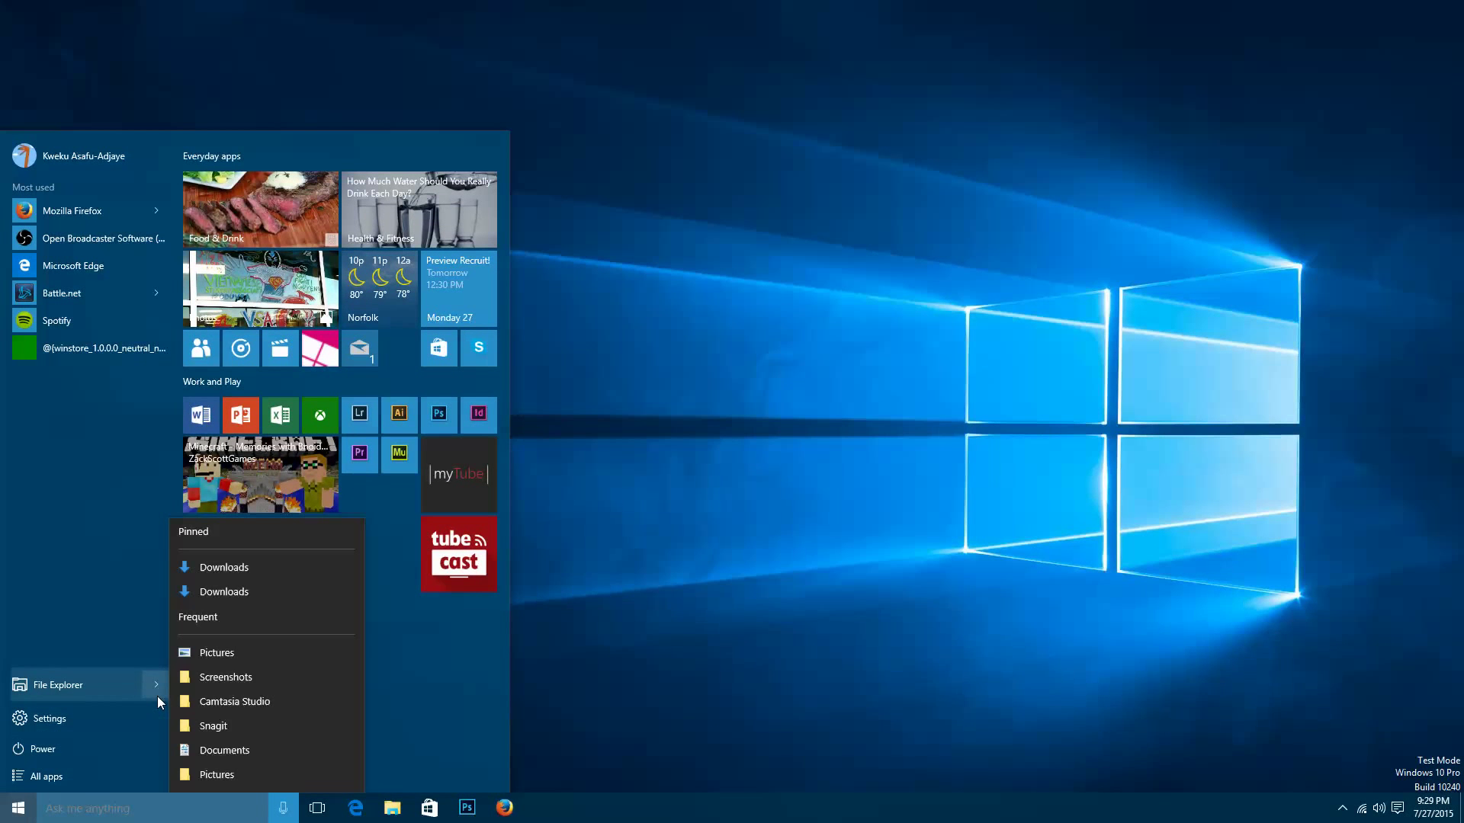
mouse_move(265, 567)
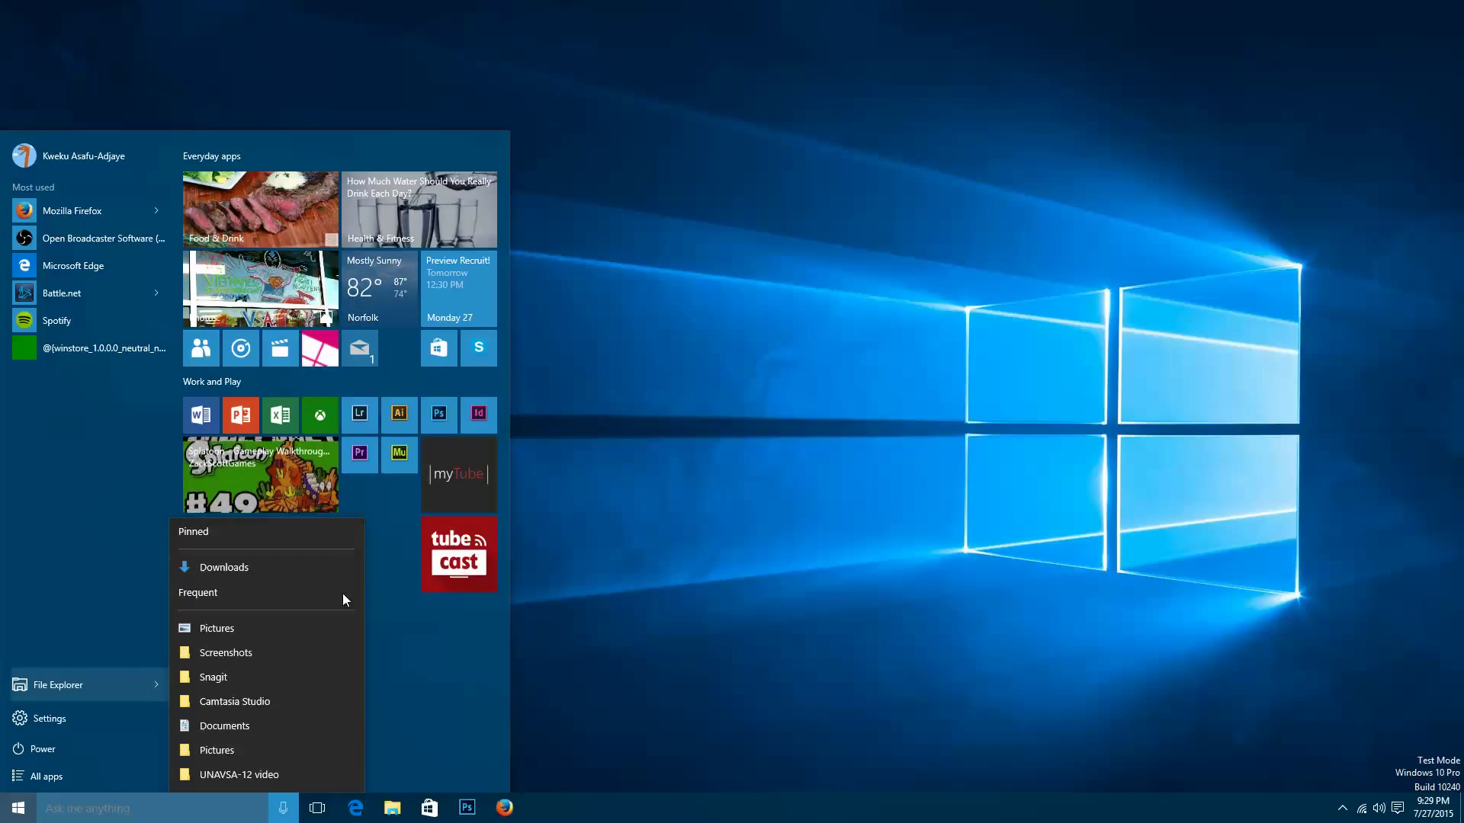
mouse_move(49, 610)
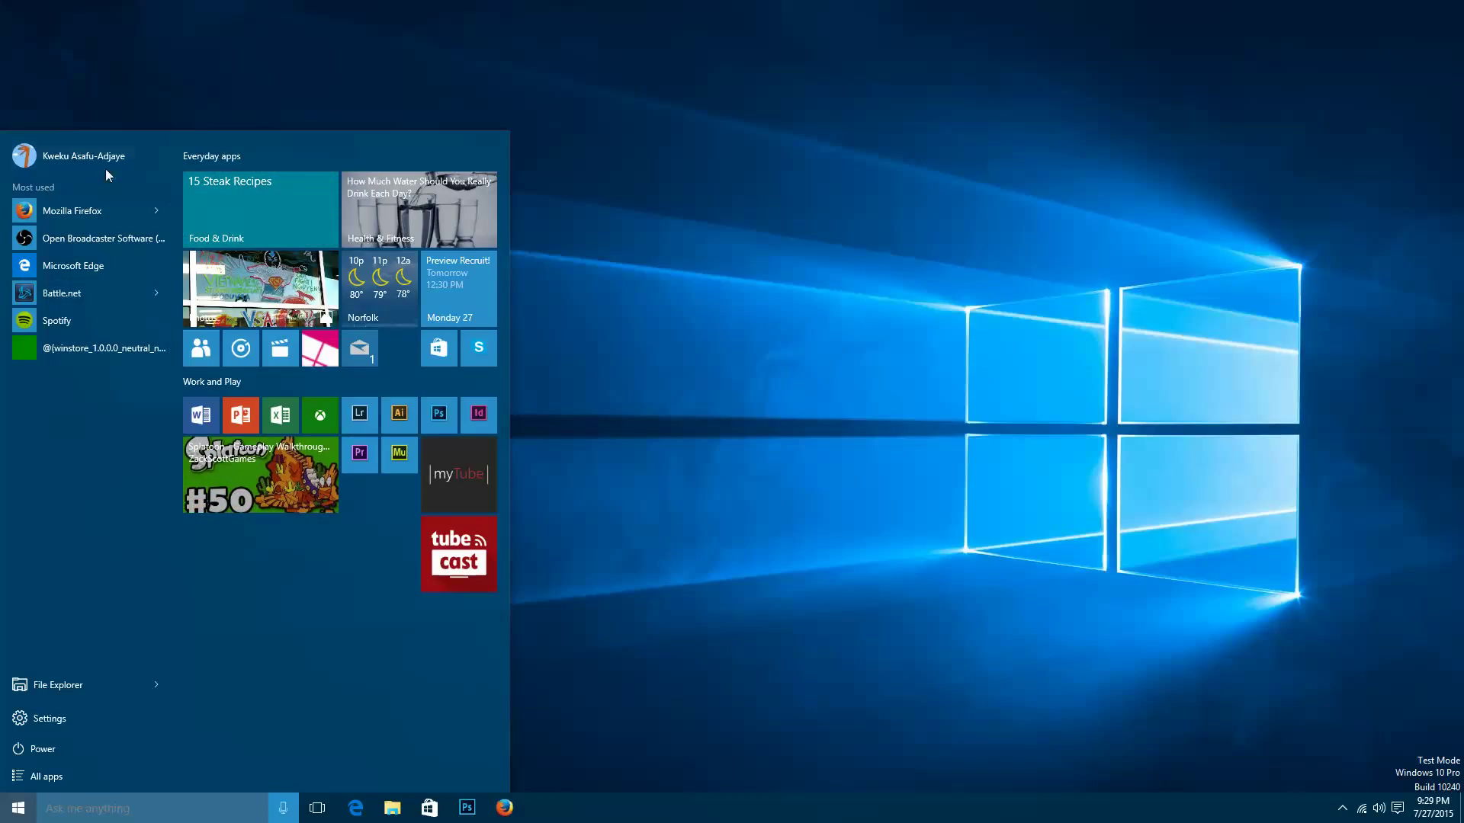
click(84, 155)
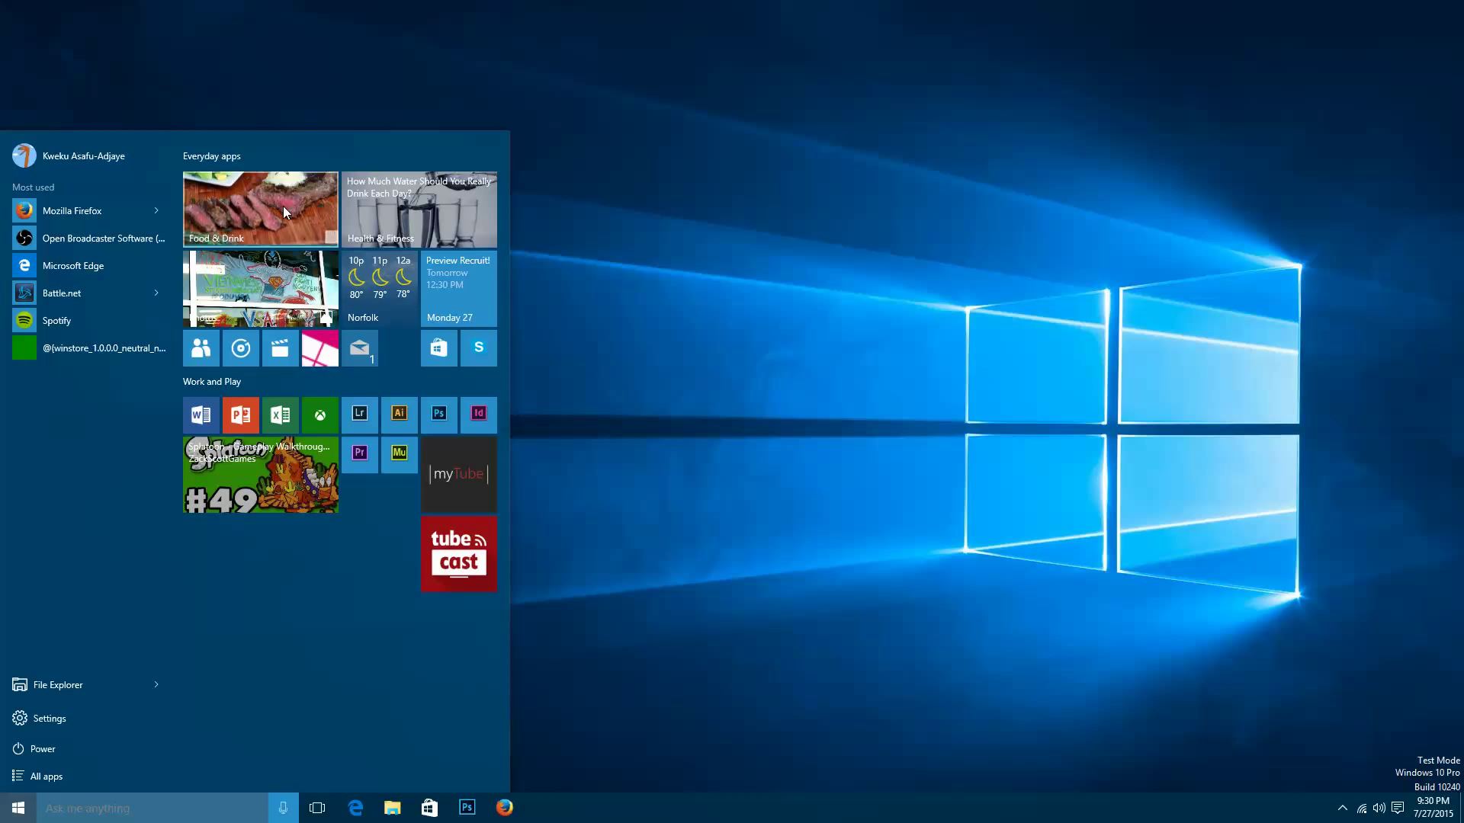
Make the Food & Drink live tile wide so it spans two columns in Everyday apps.
right_click(259, 207)
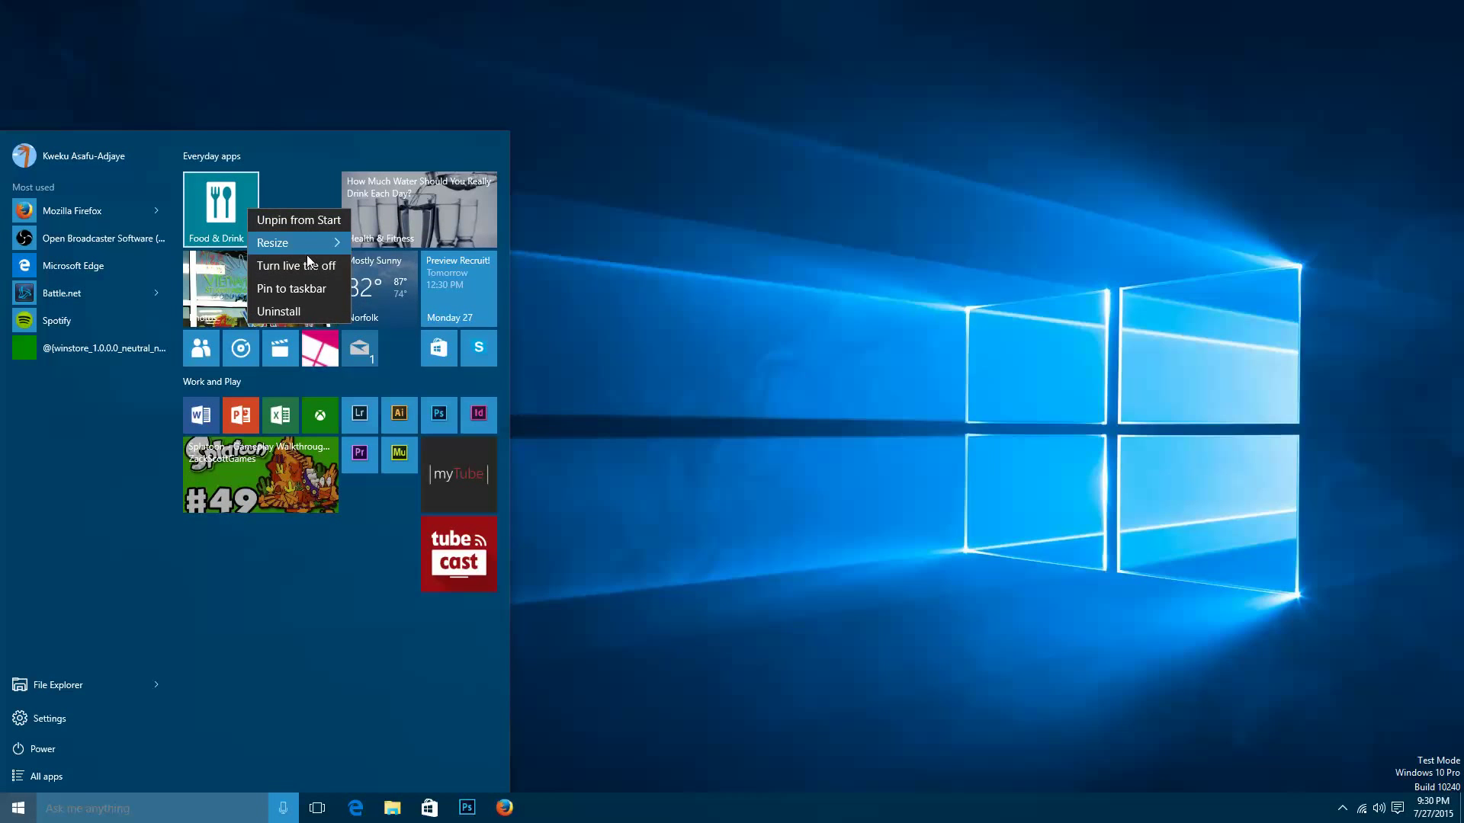
click(271, 242)
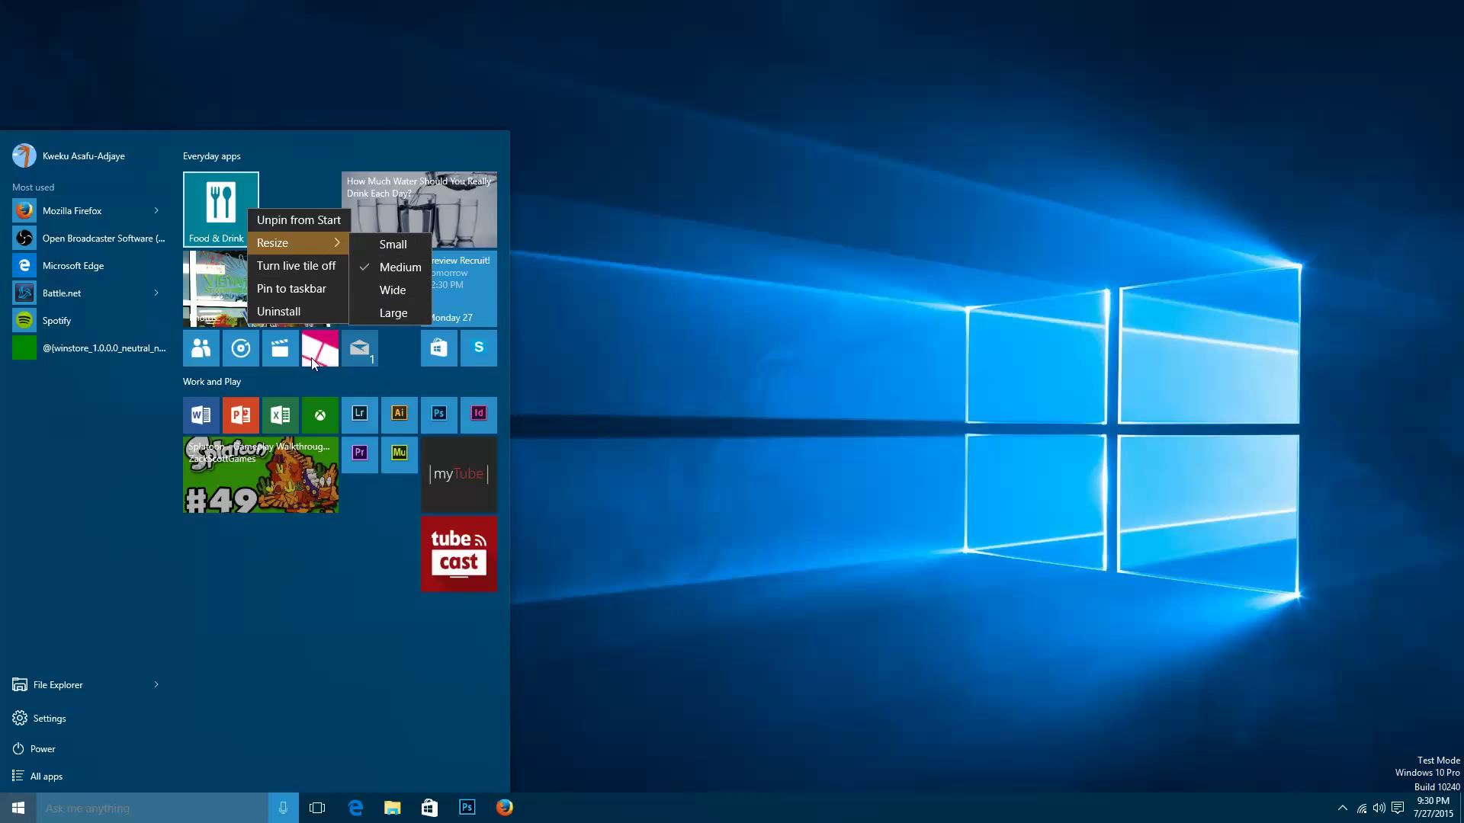
mouse_move(393, 312)
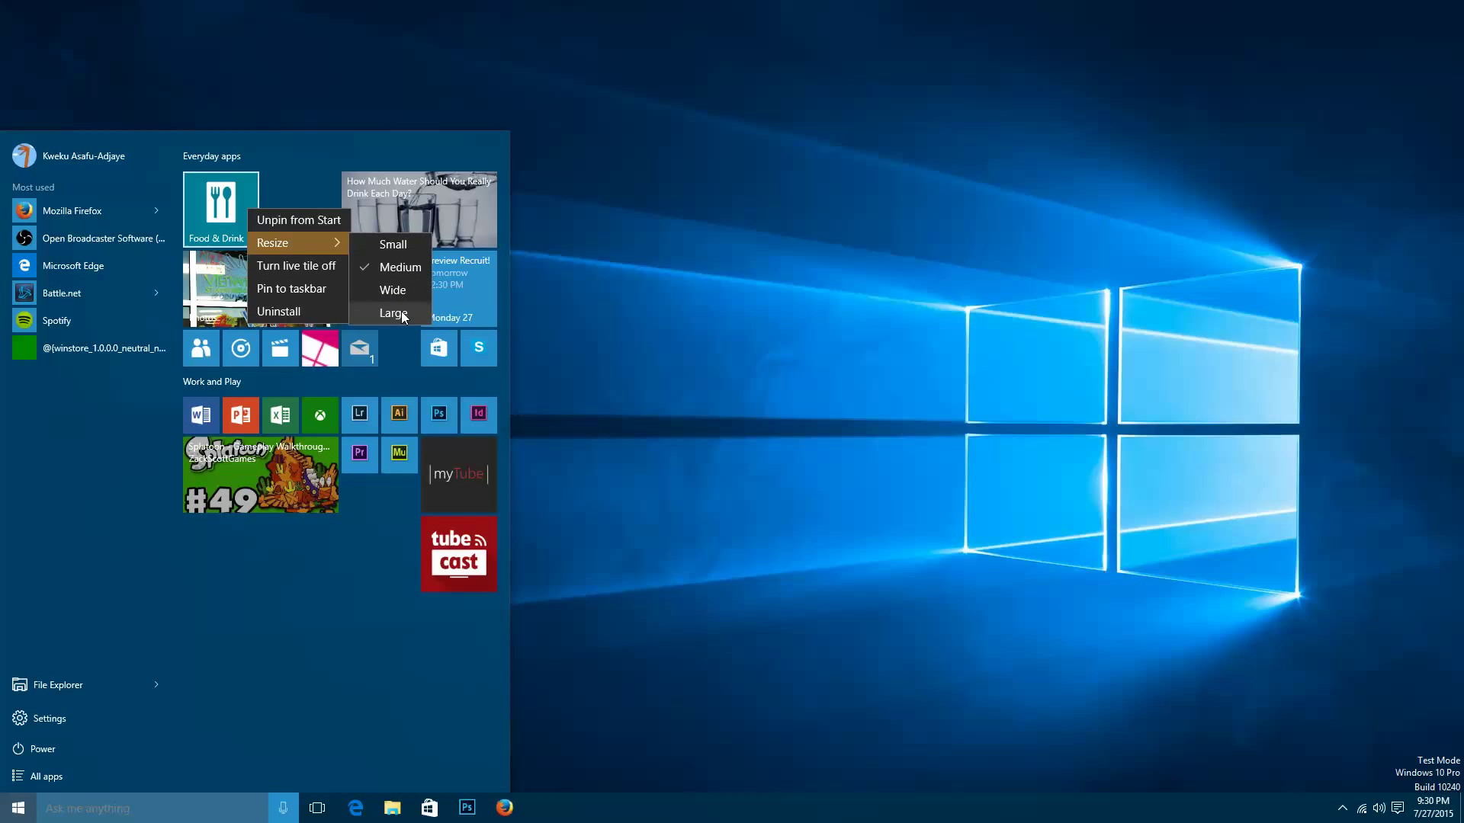
click(393, 313)
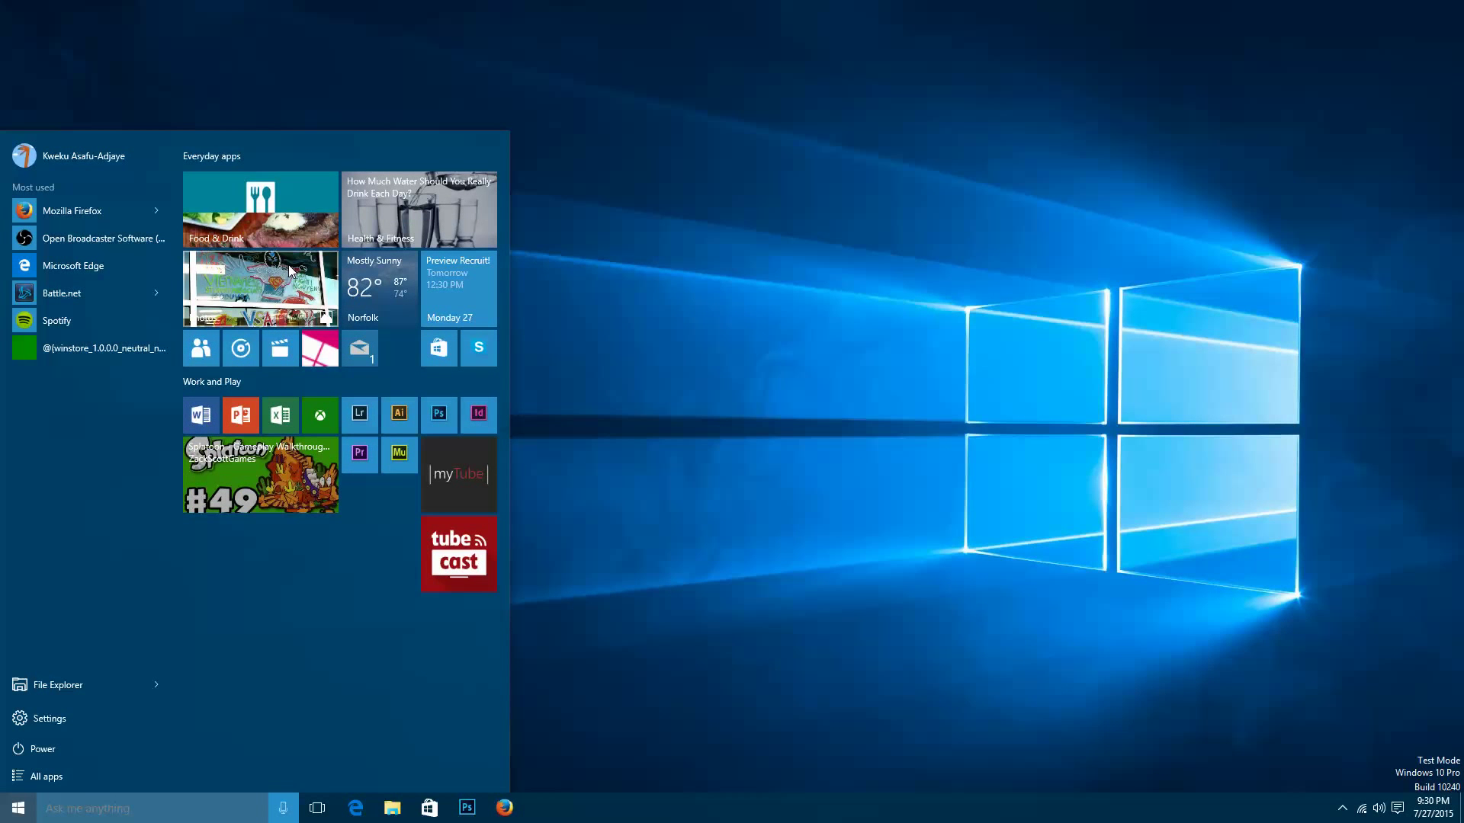
right_click(261, 224)
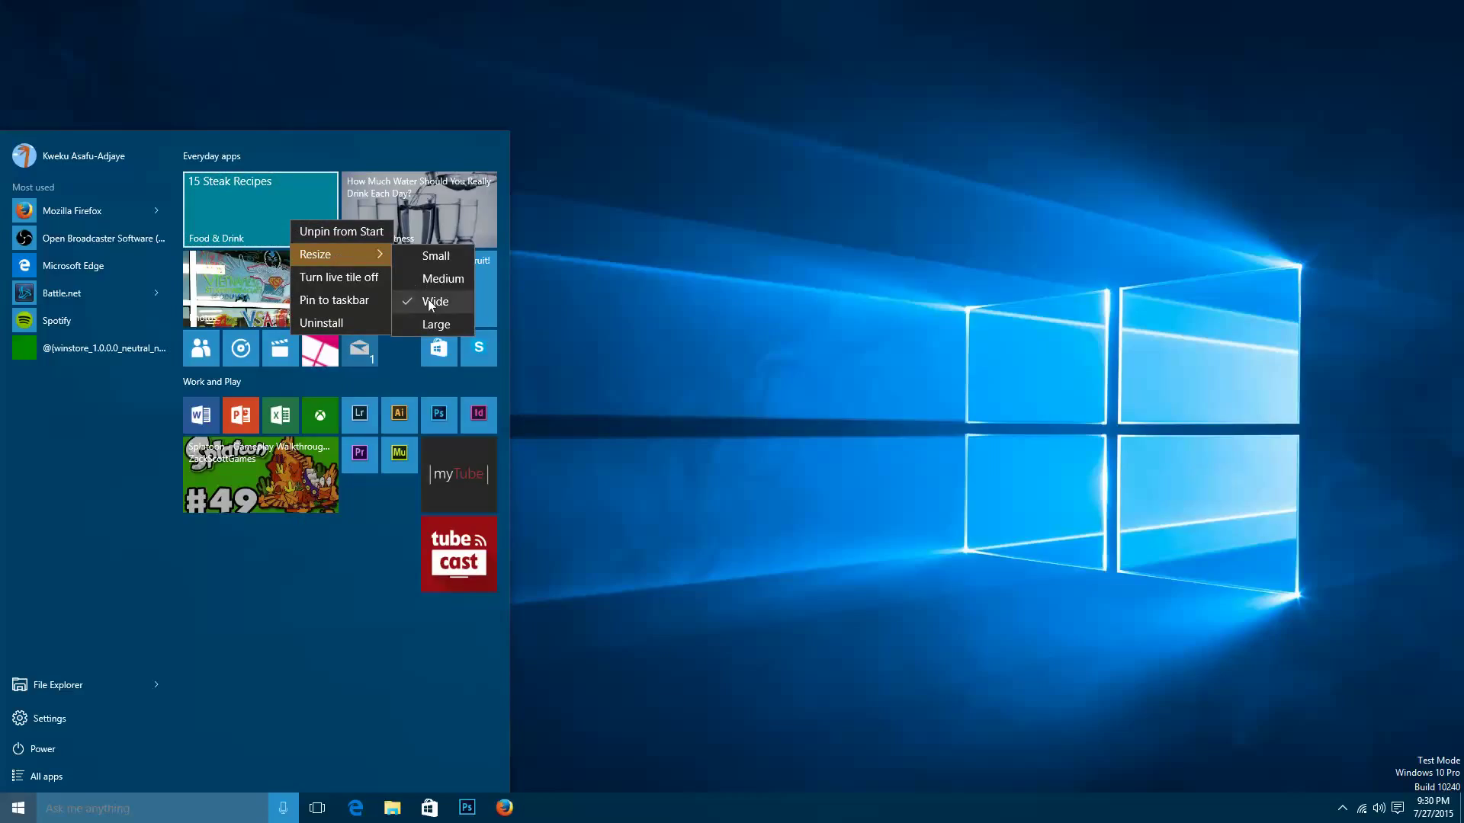
click(373, 631)
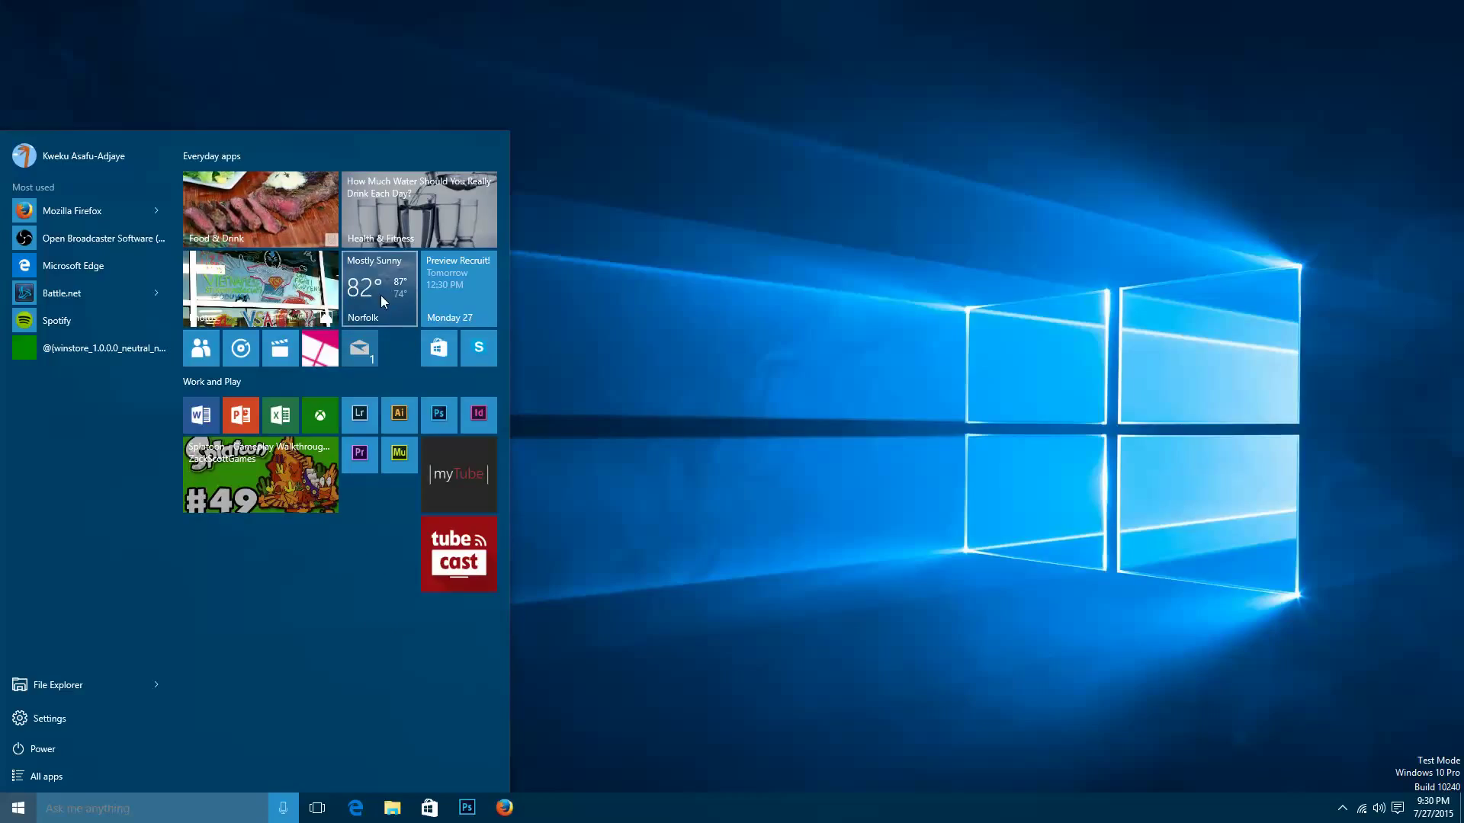
mouse_move(380, 304)
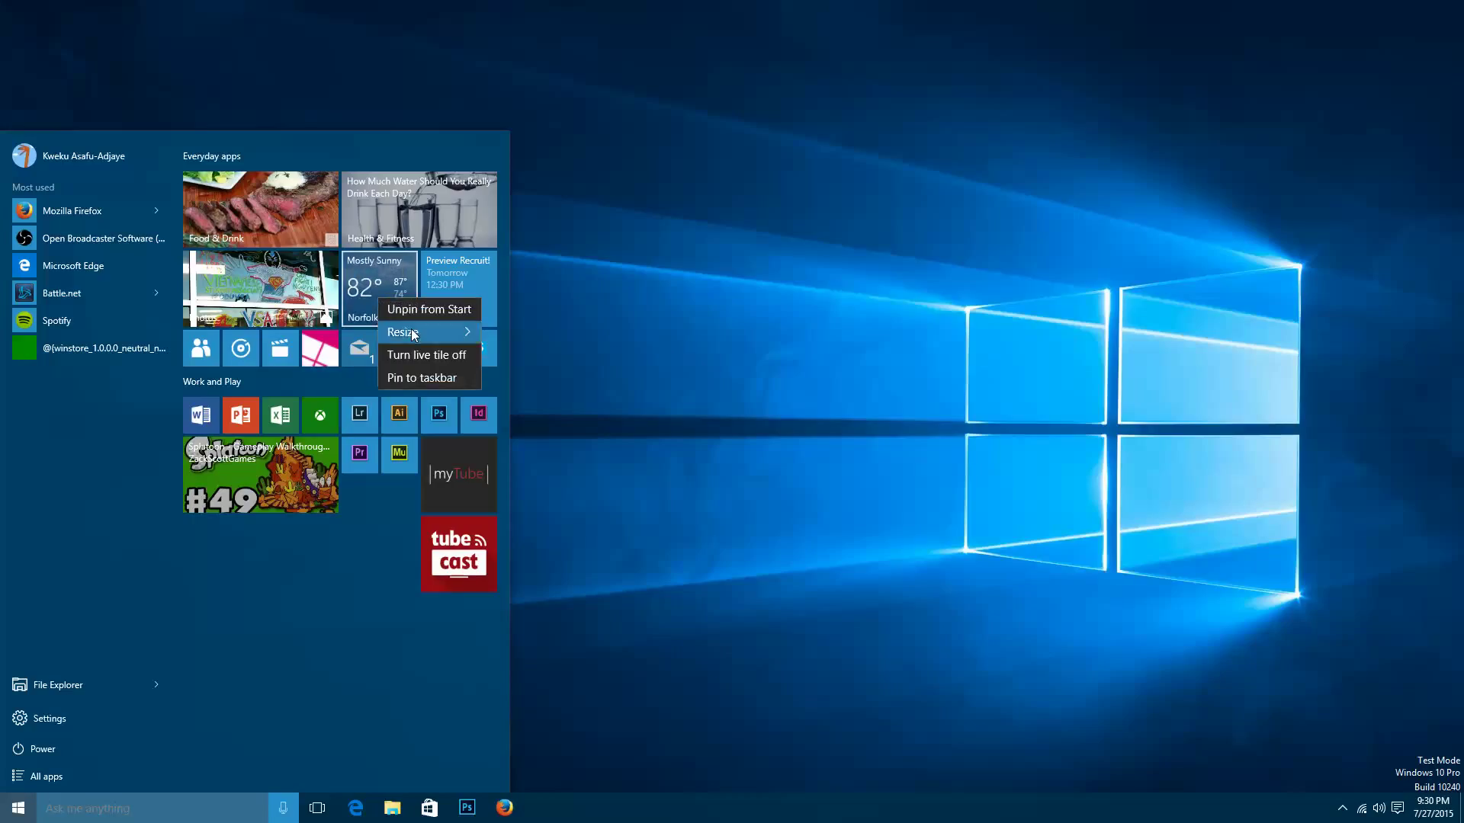
Shrink another Everyday apps tile to small size.
click(401, 331)
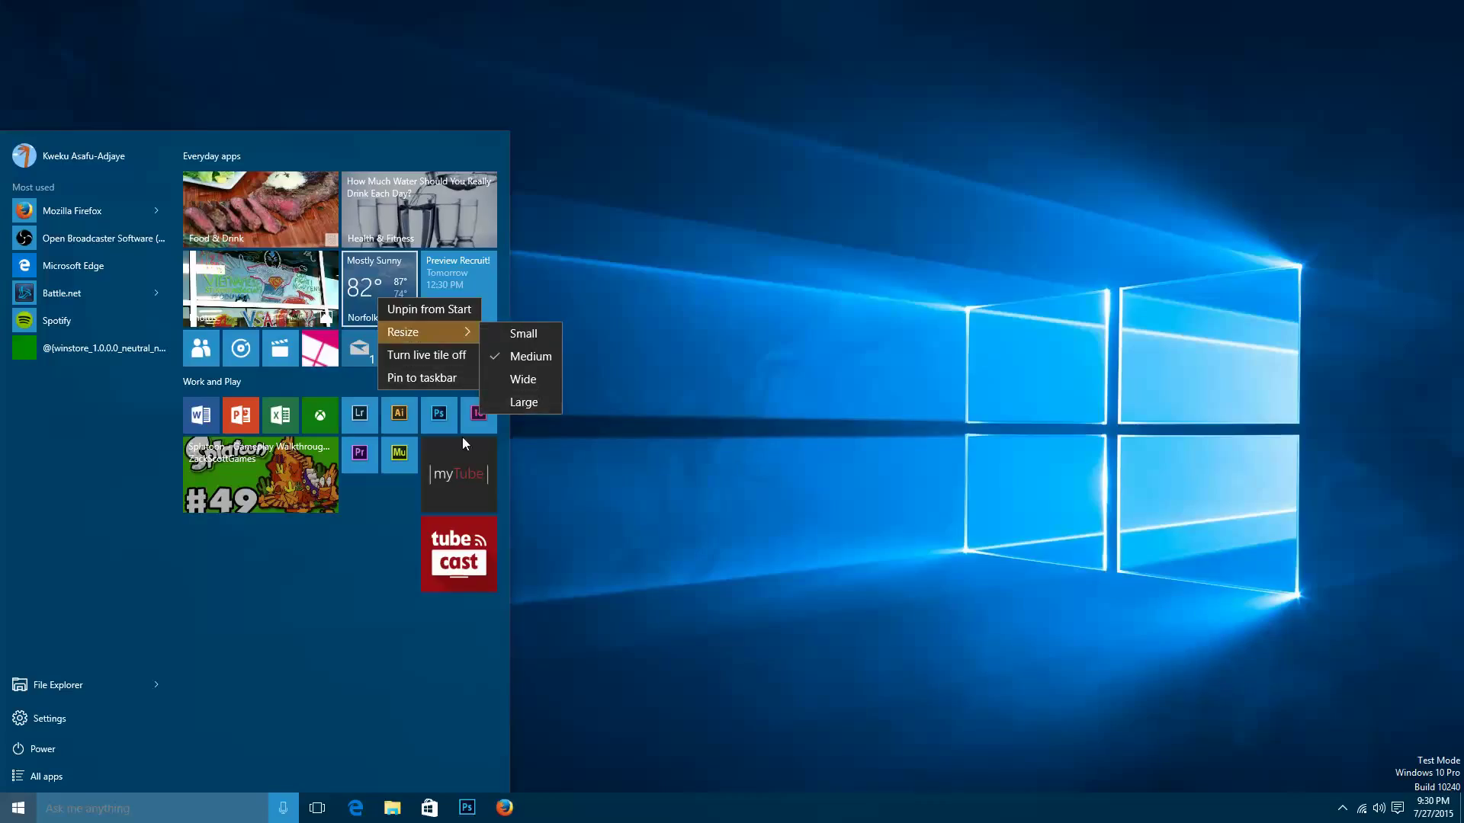
click(302, 594)
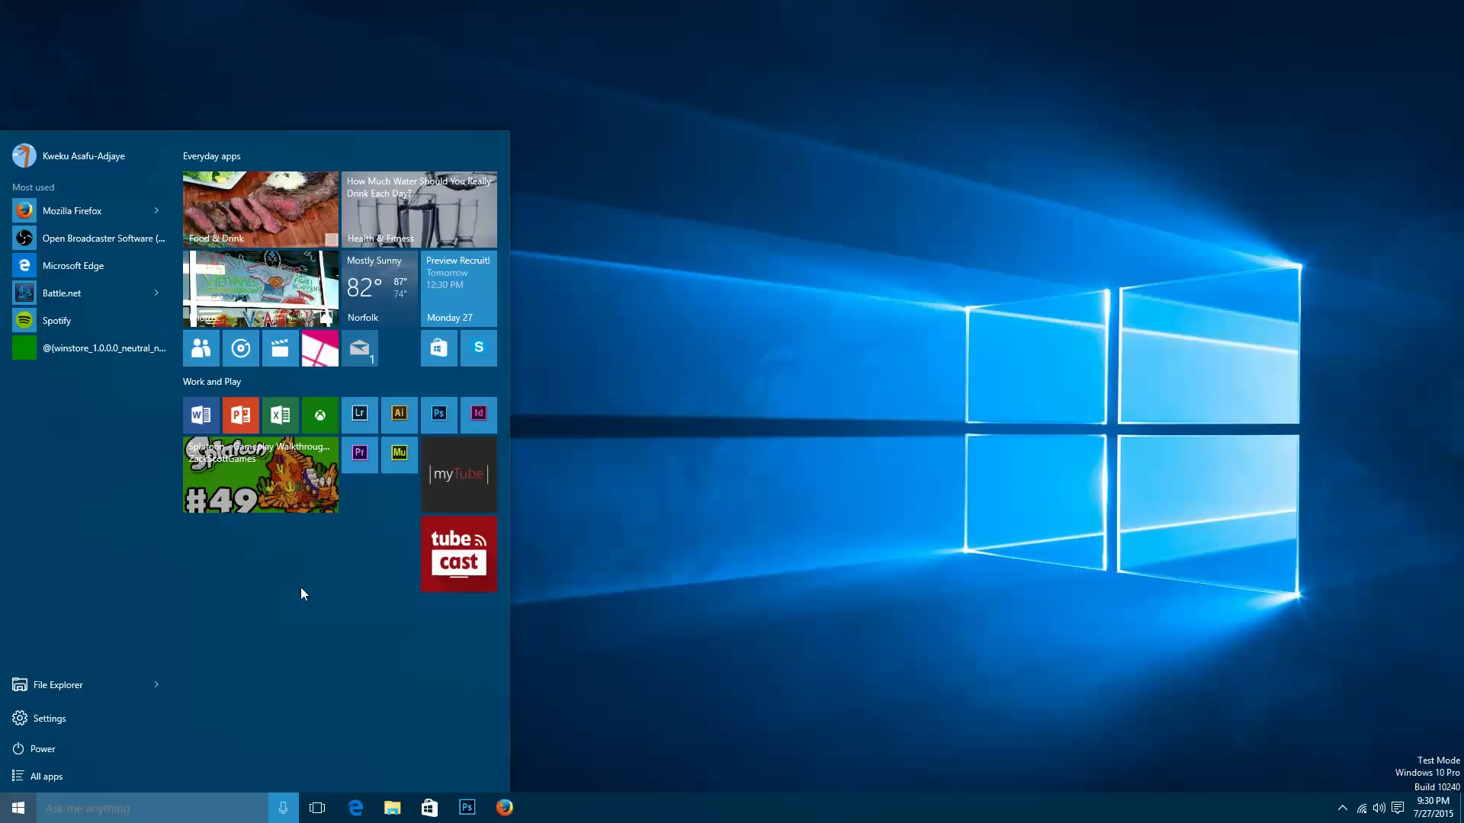
mouse_move(278, 613)
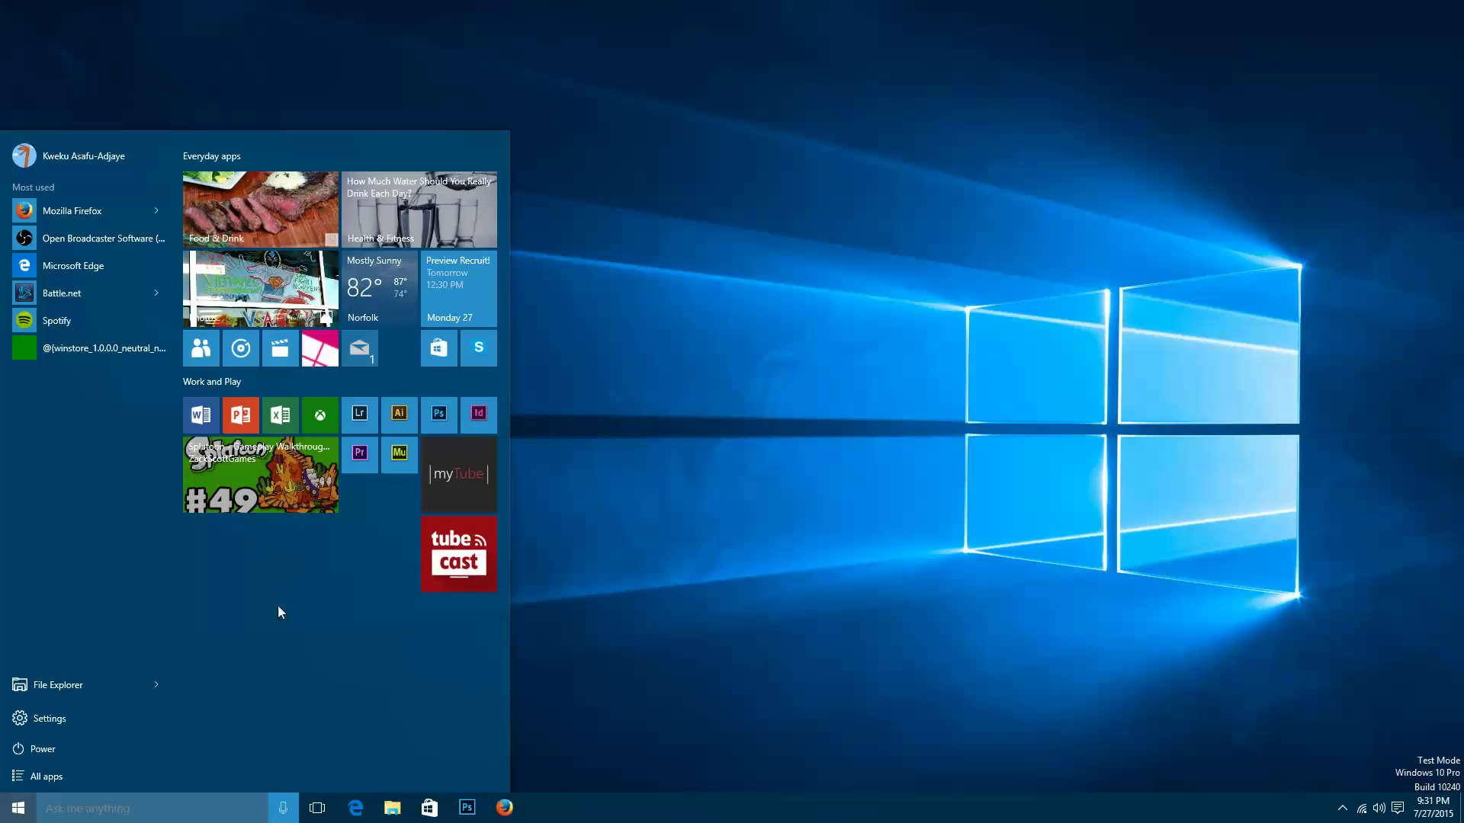
mouse_move(311, 703)
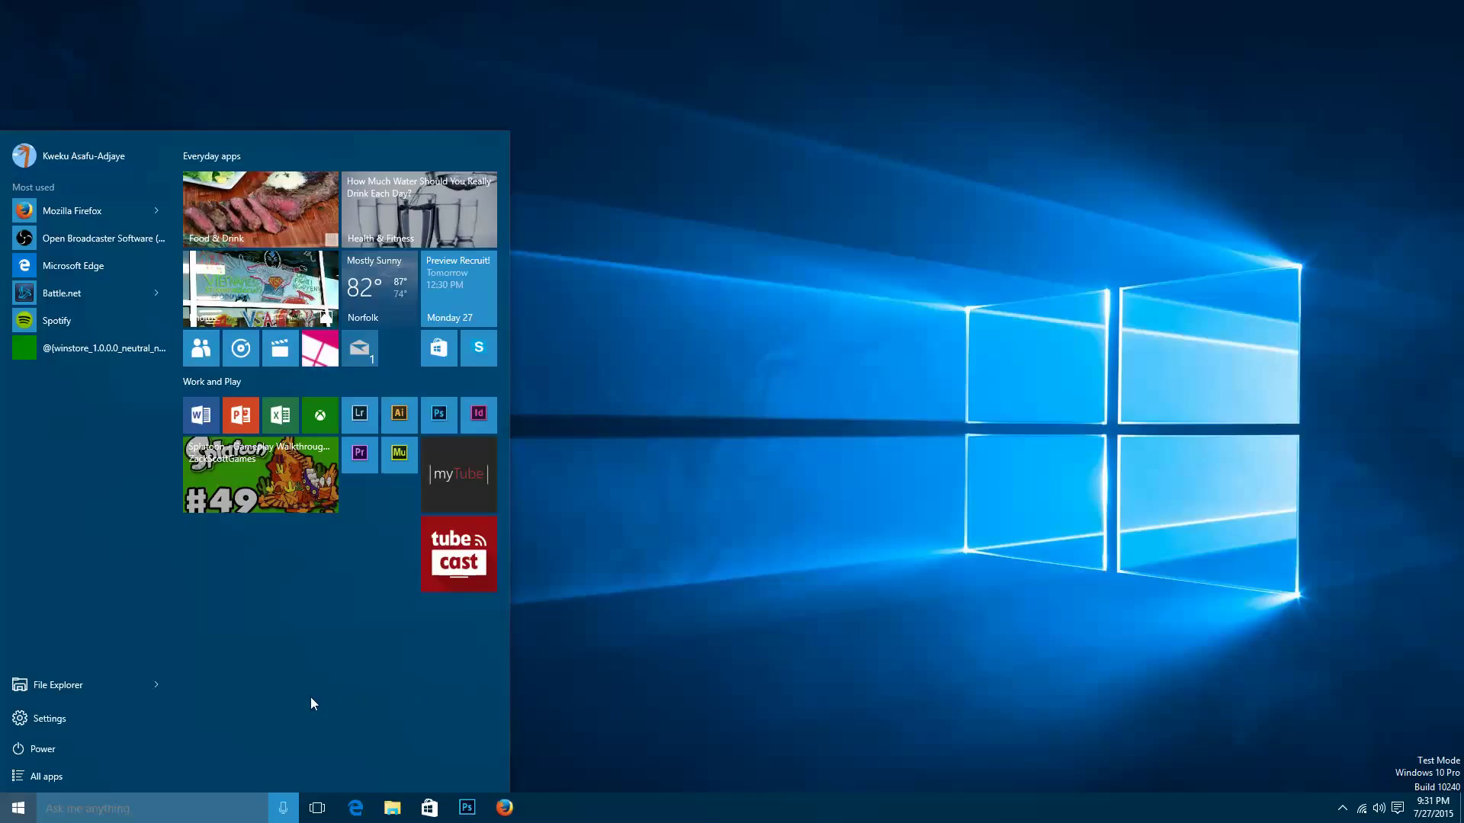
Unpin the Splatoon tile from the Work and Play group.
right_click(259, 209)
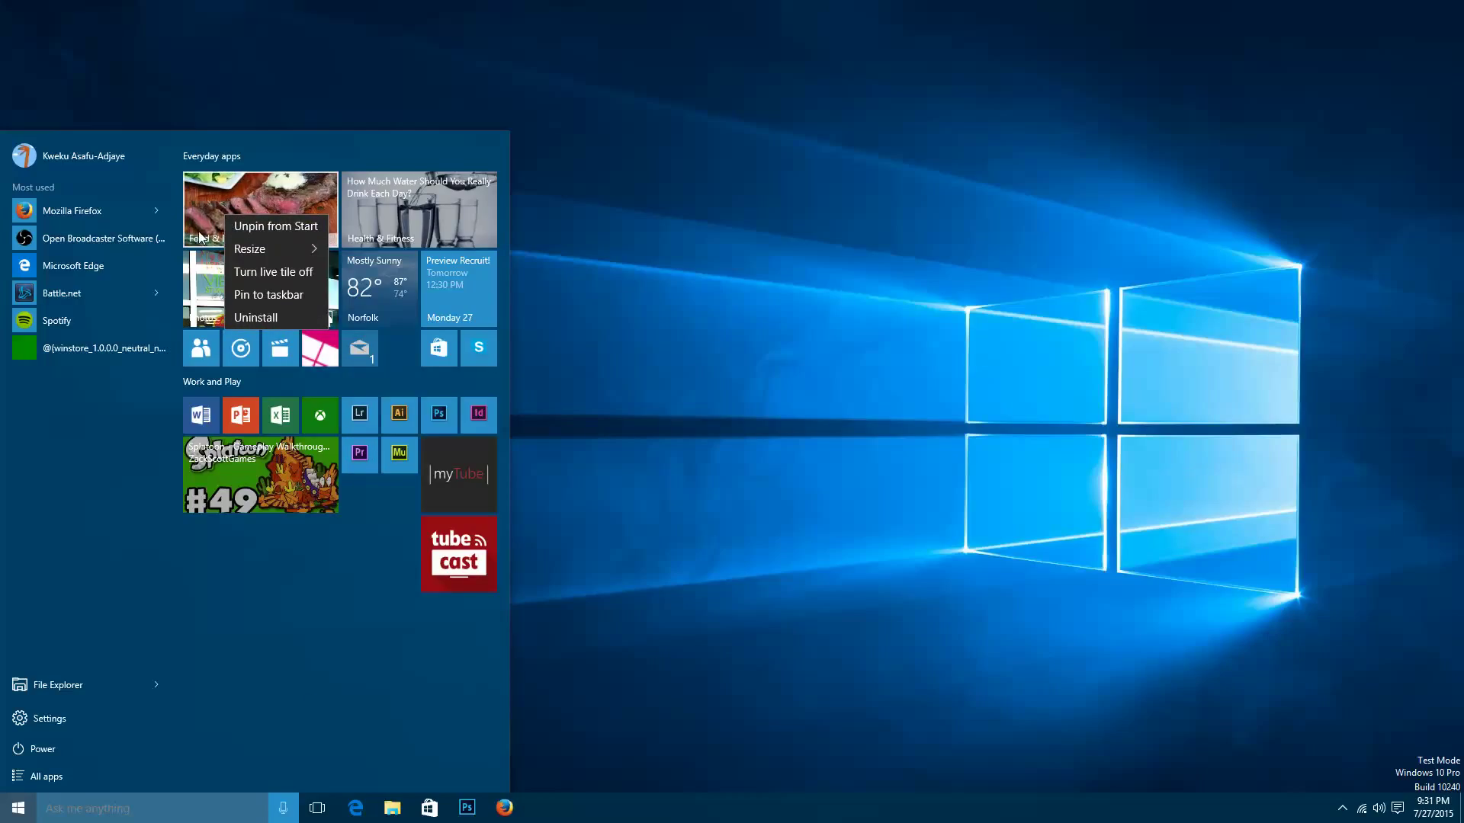
mouse_move(286, 317)
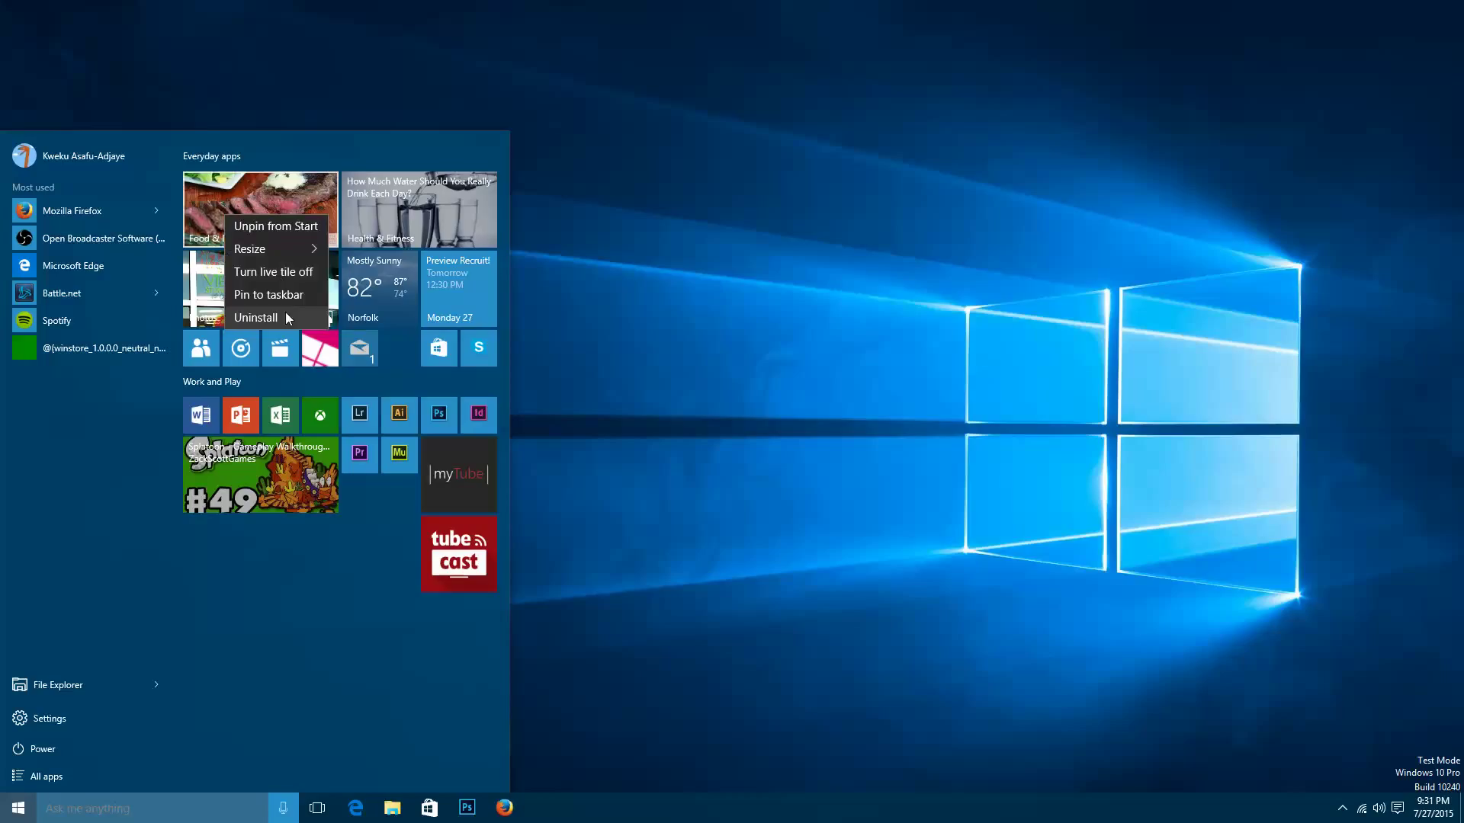
mouse_move(269, 294)
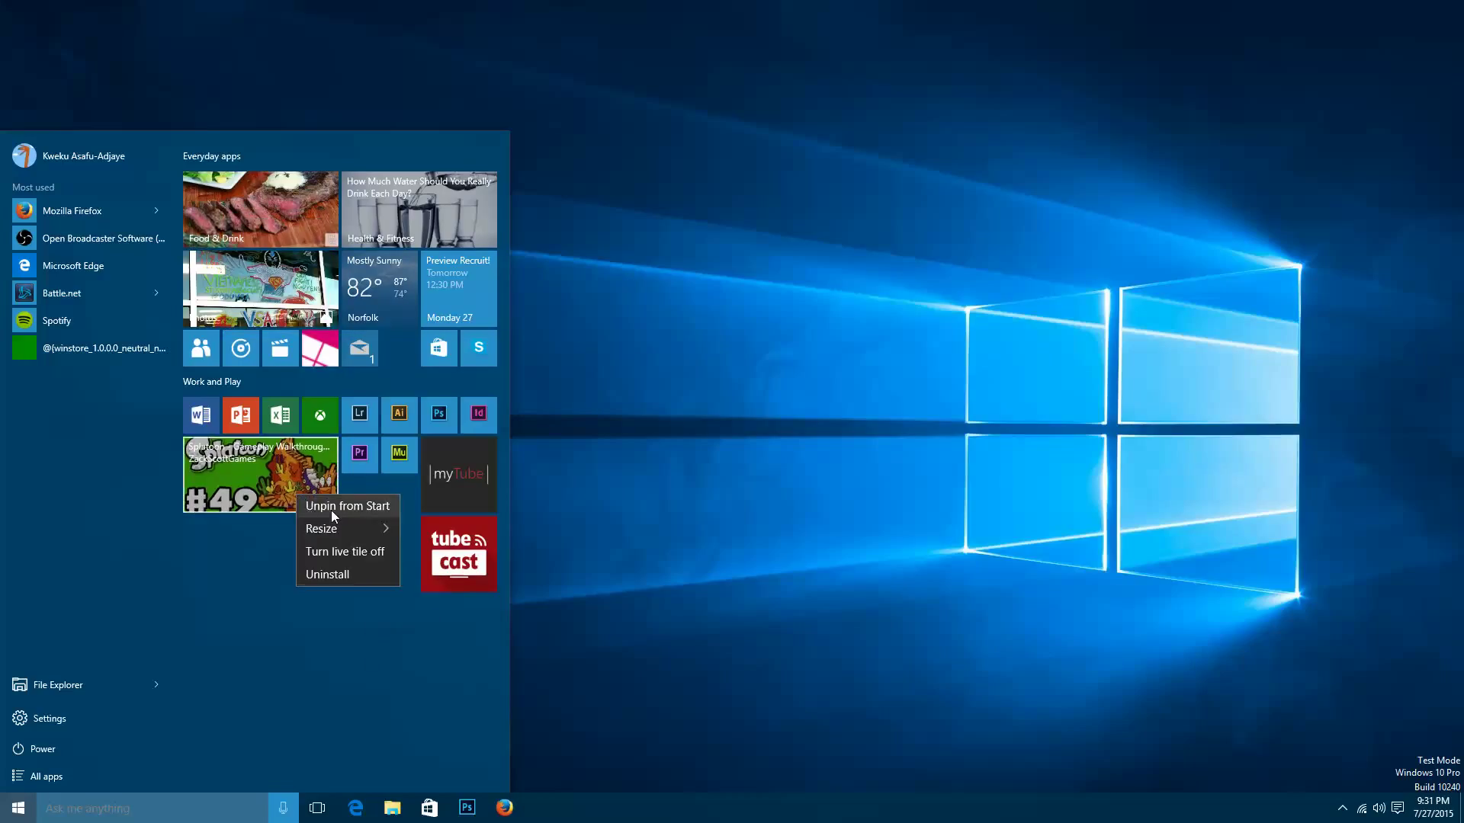
click(346, 504)
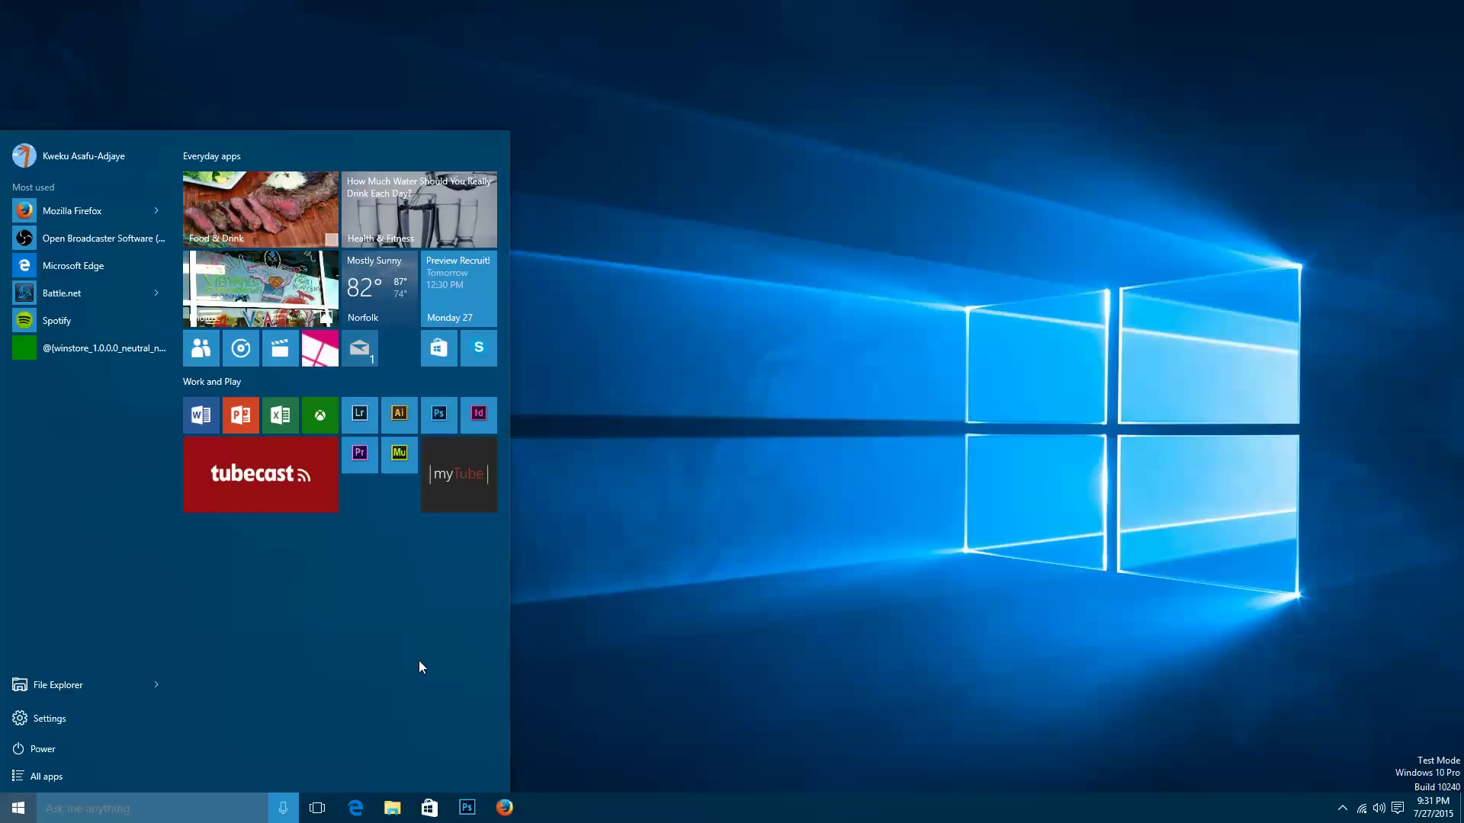
mouse_move(89, 591)
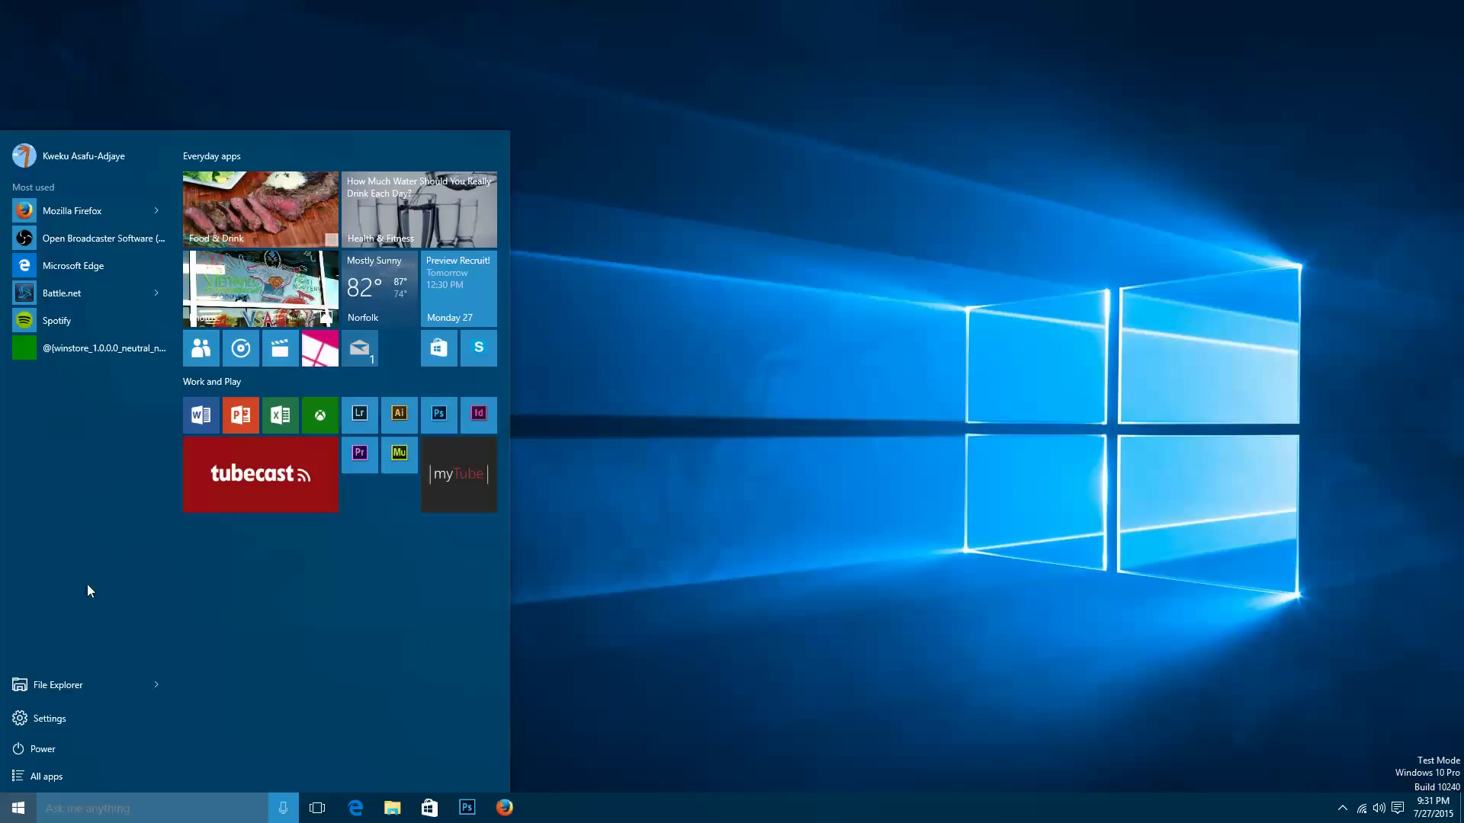
mouse_move(125, 626)
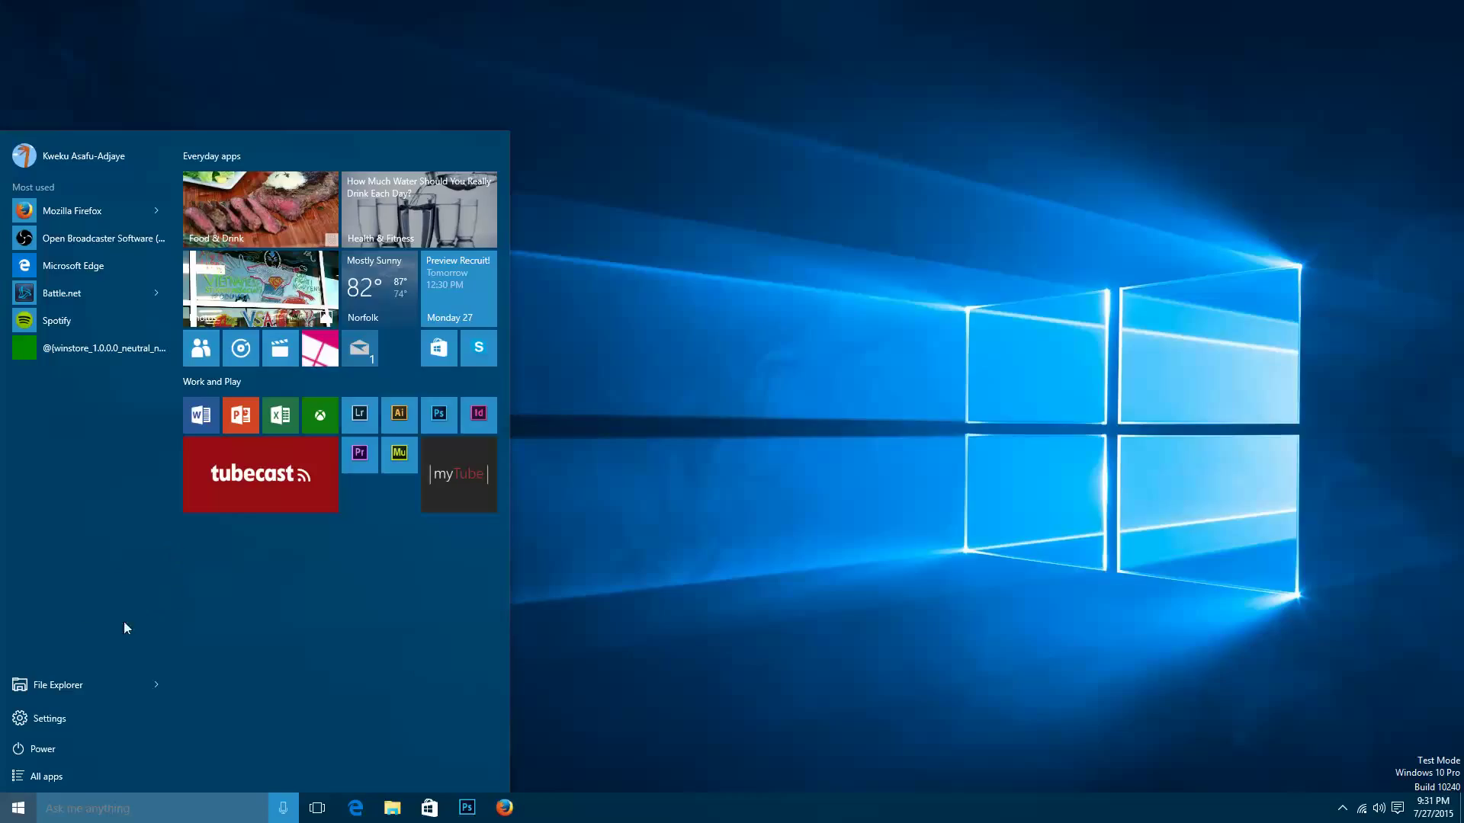
mouse_move(177, 654)
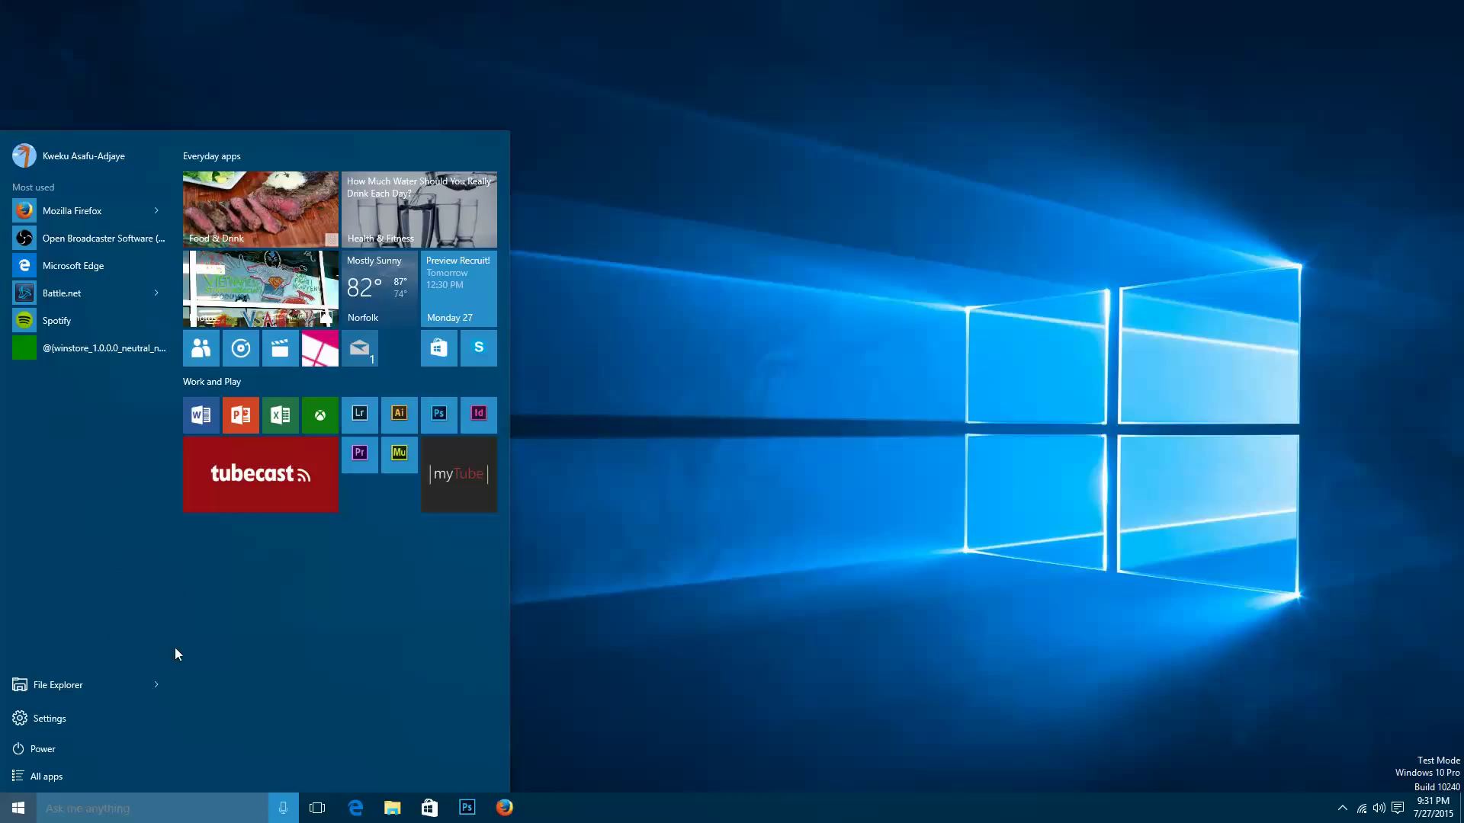
mouse_move(449, 714)
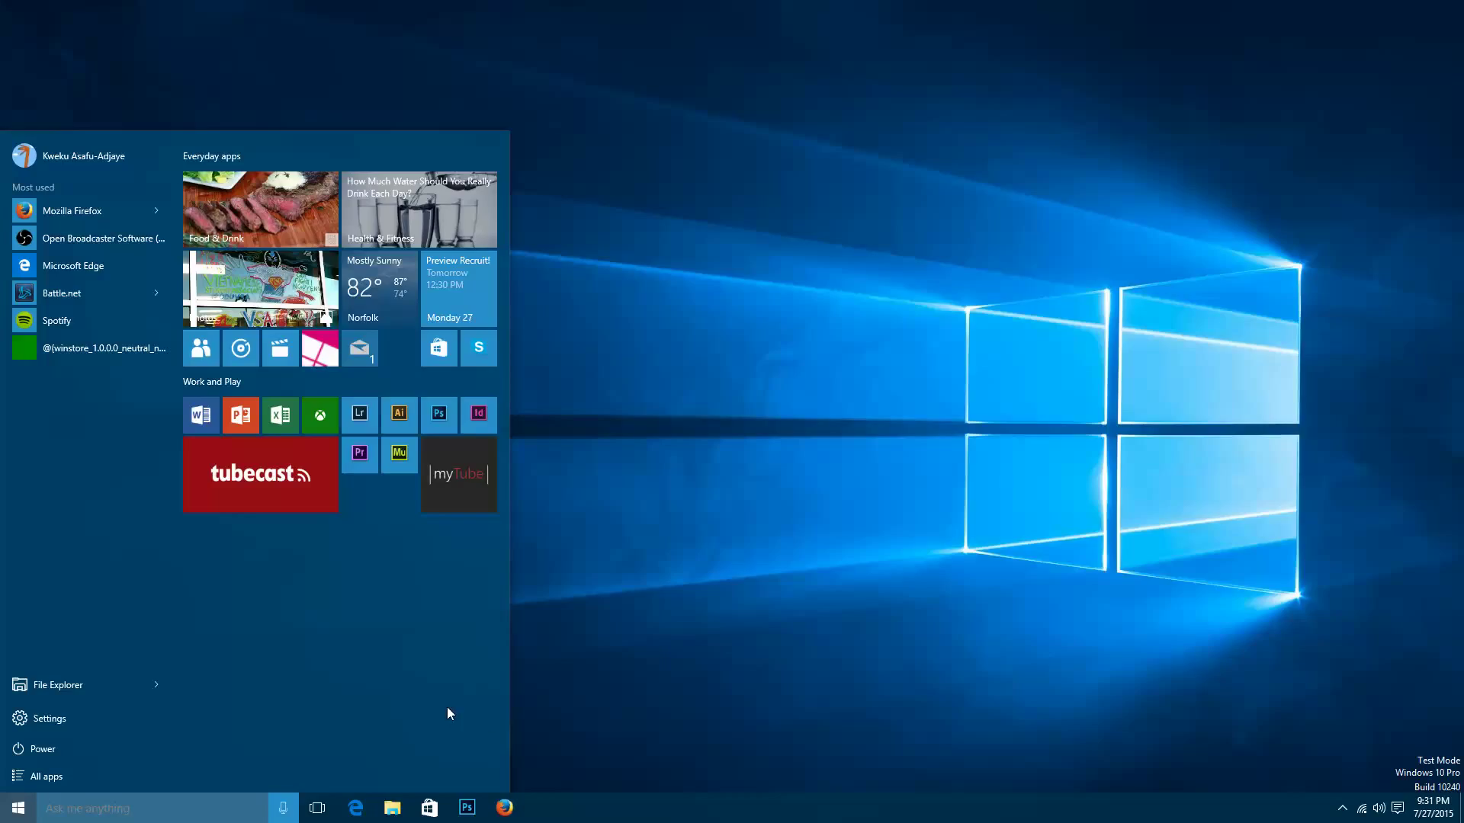
mouse_move(456, 651)
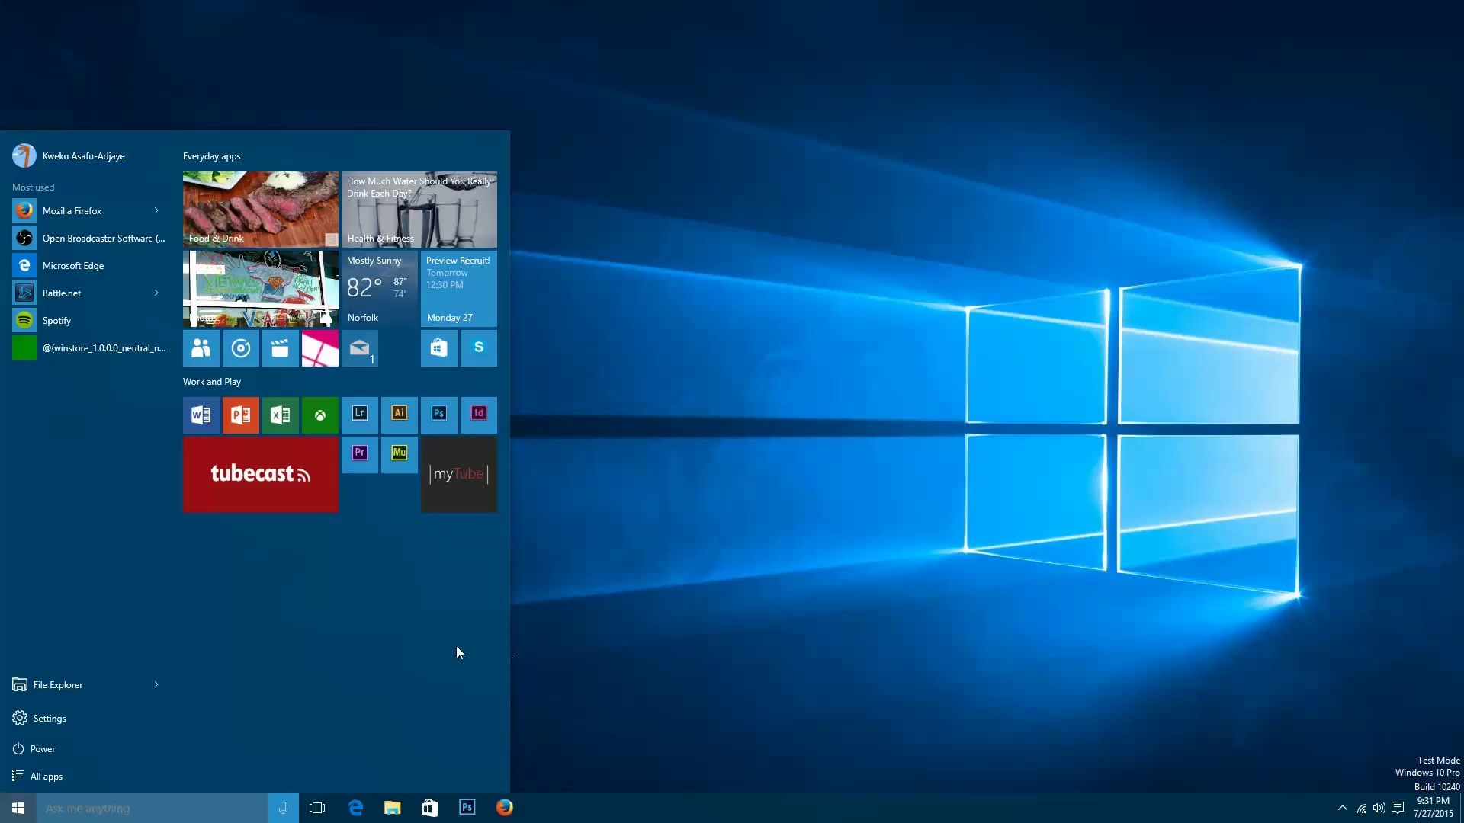
mouse_move(343, 139)
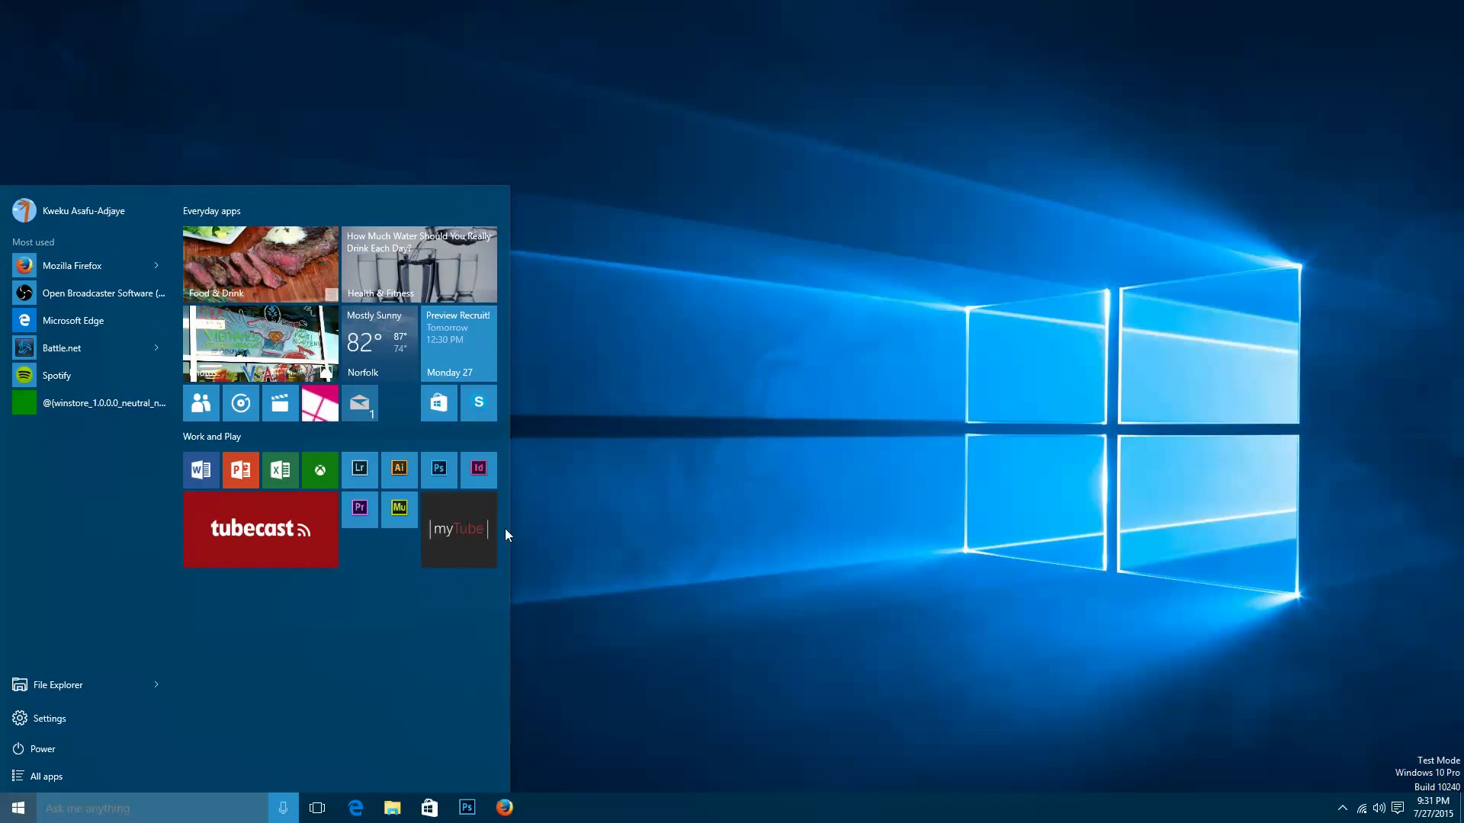
mouse_move(678, 602)
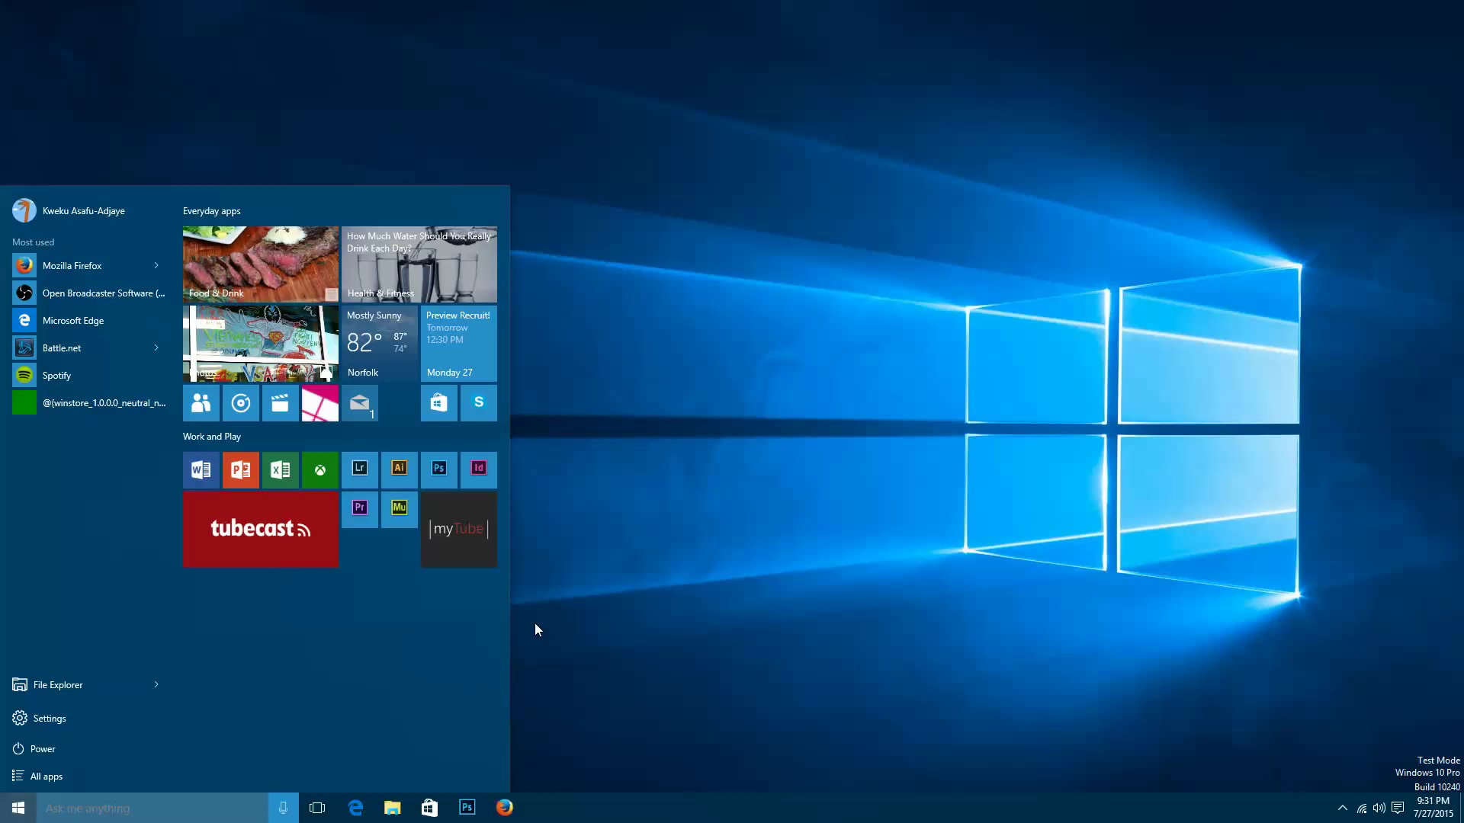
mouse_move(305, 701)
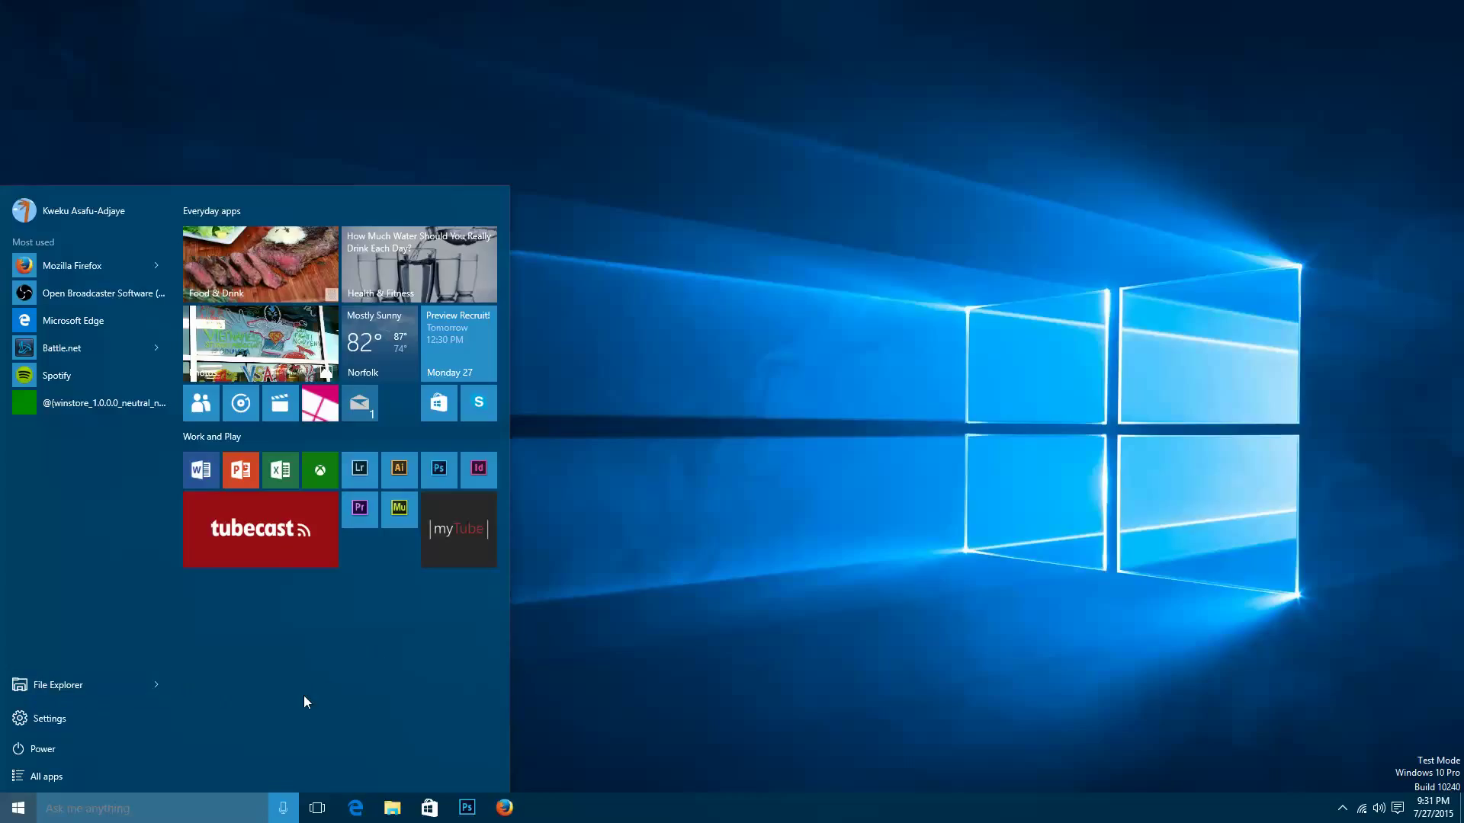
mouse_move(296, 695)
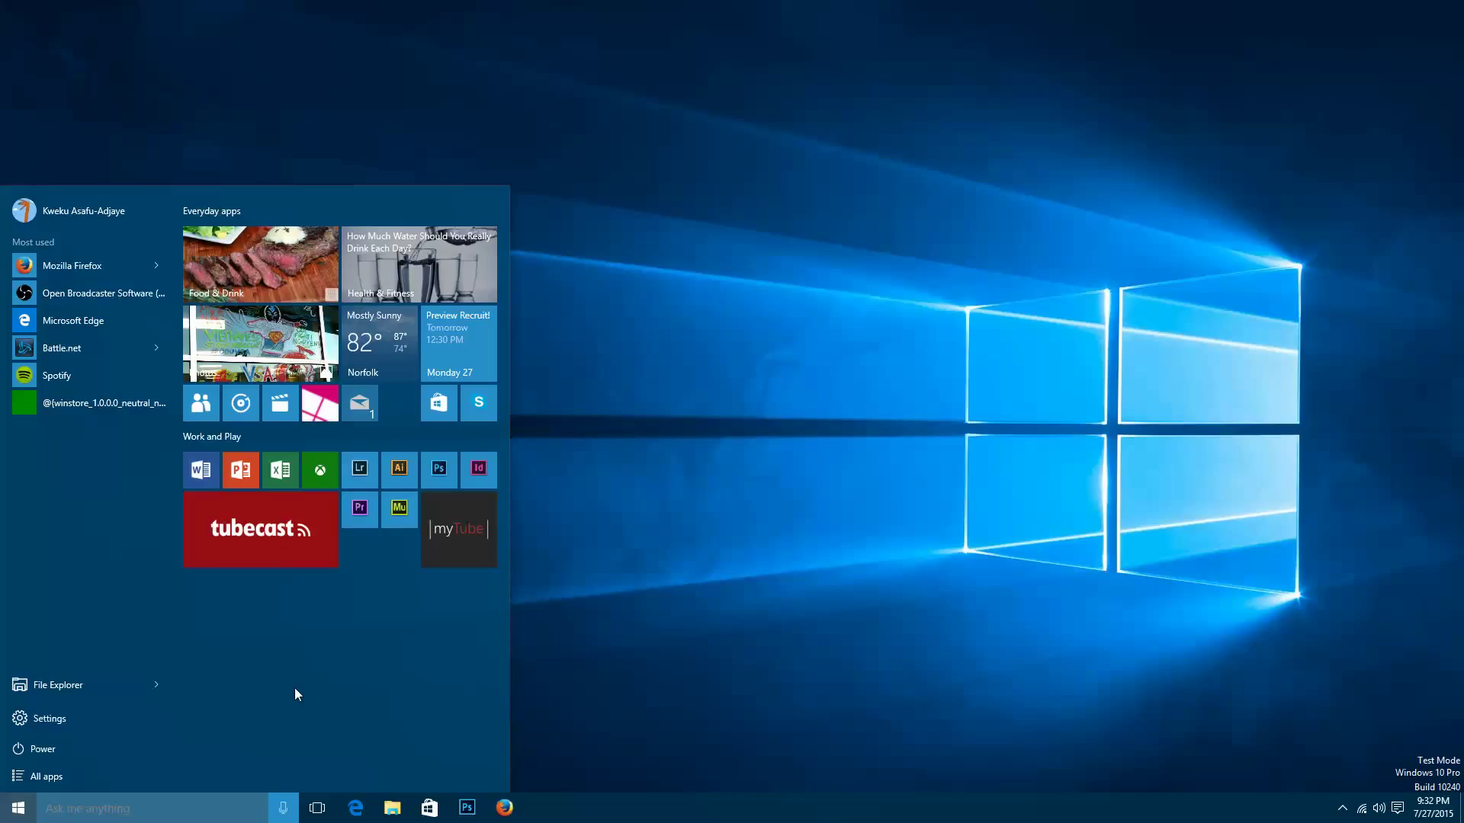
mouse_move(275, 658)
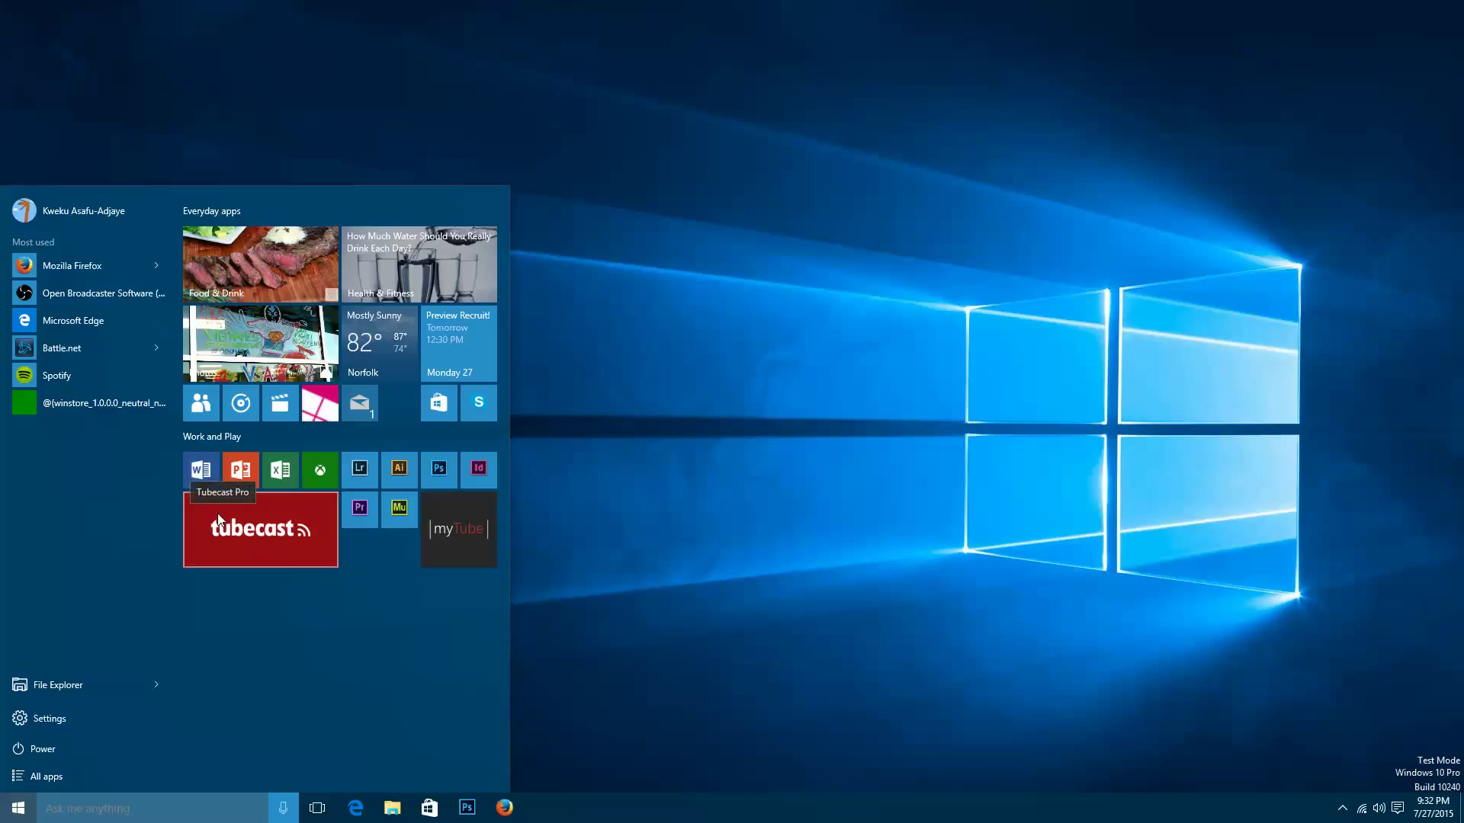
mouse_move(293, 347)
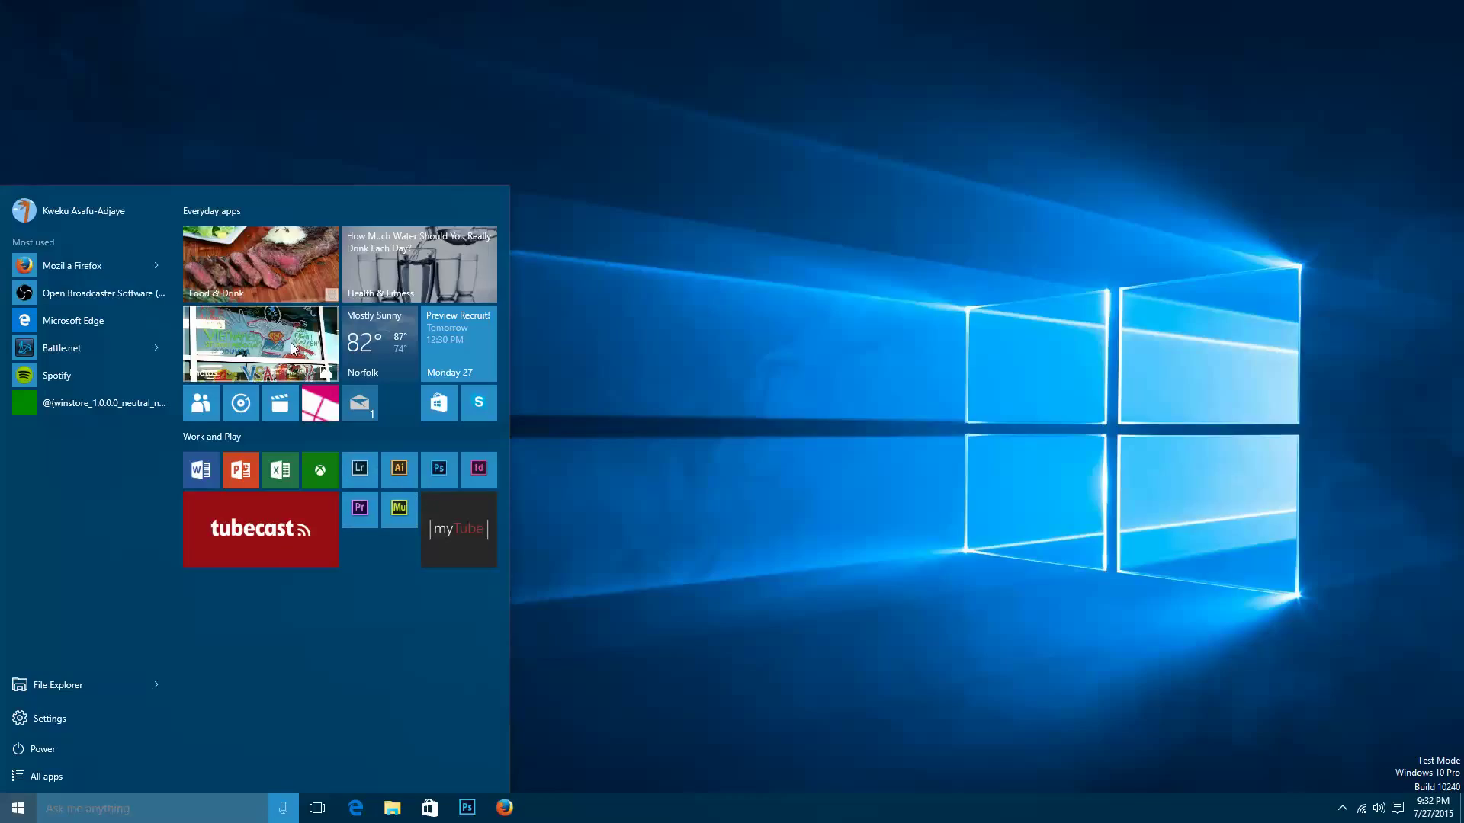
mouse_move(289, 647)
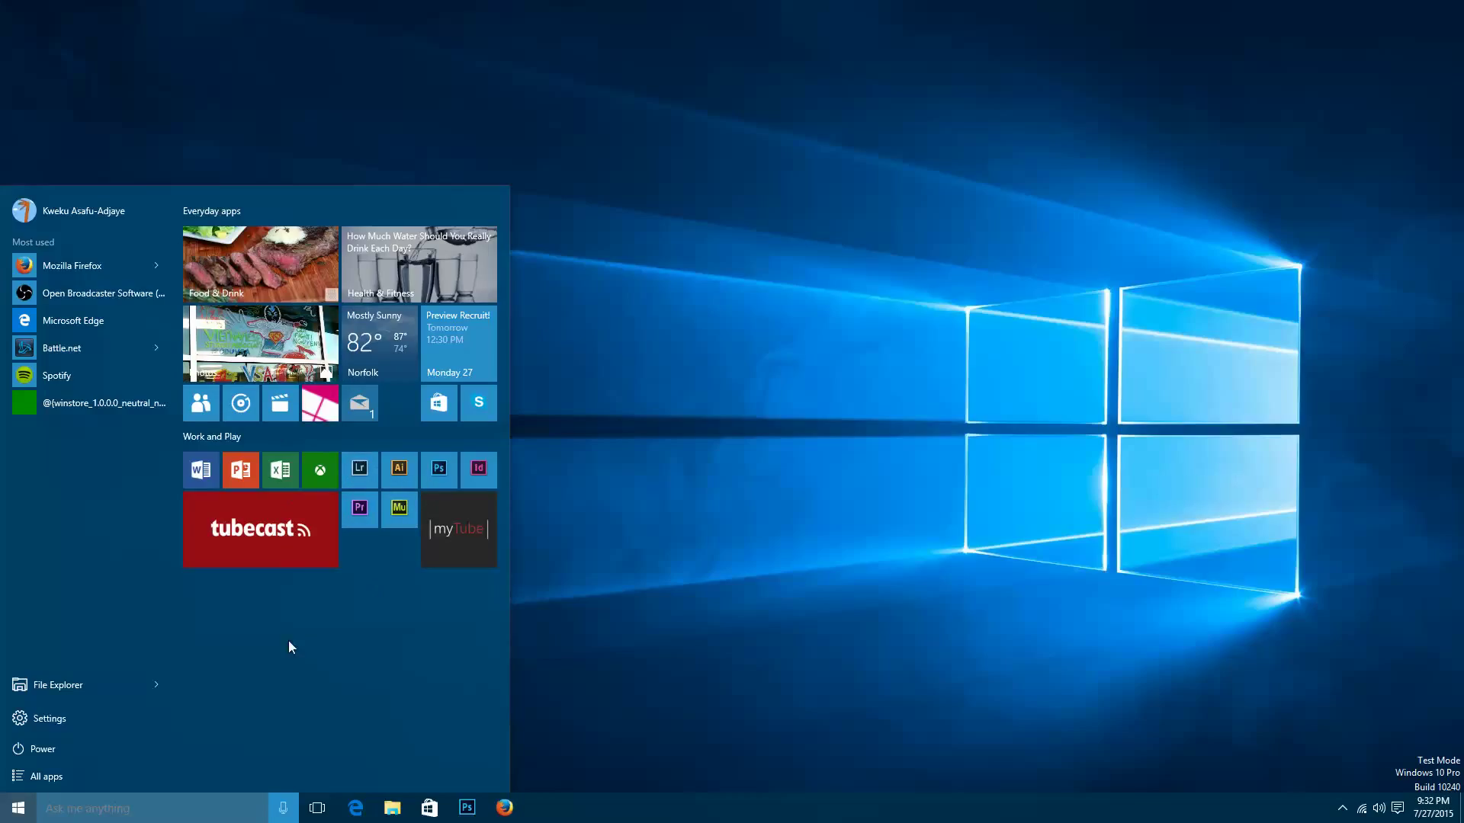
mouse_move(285, 610)
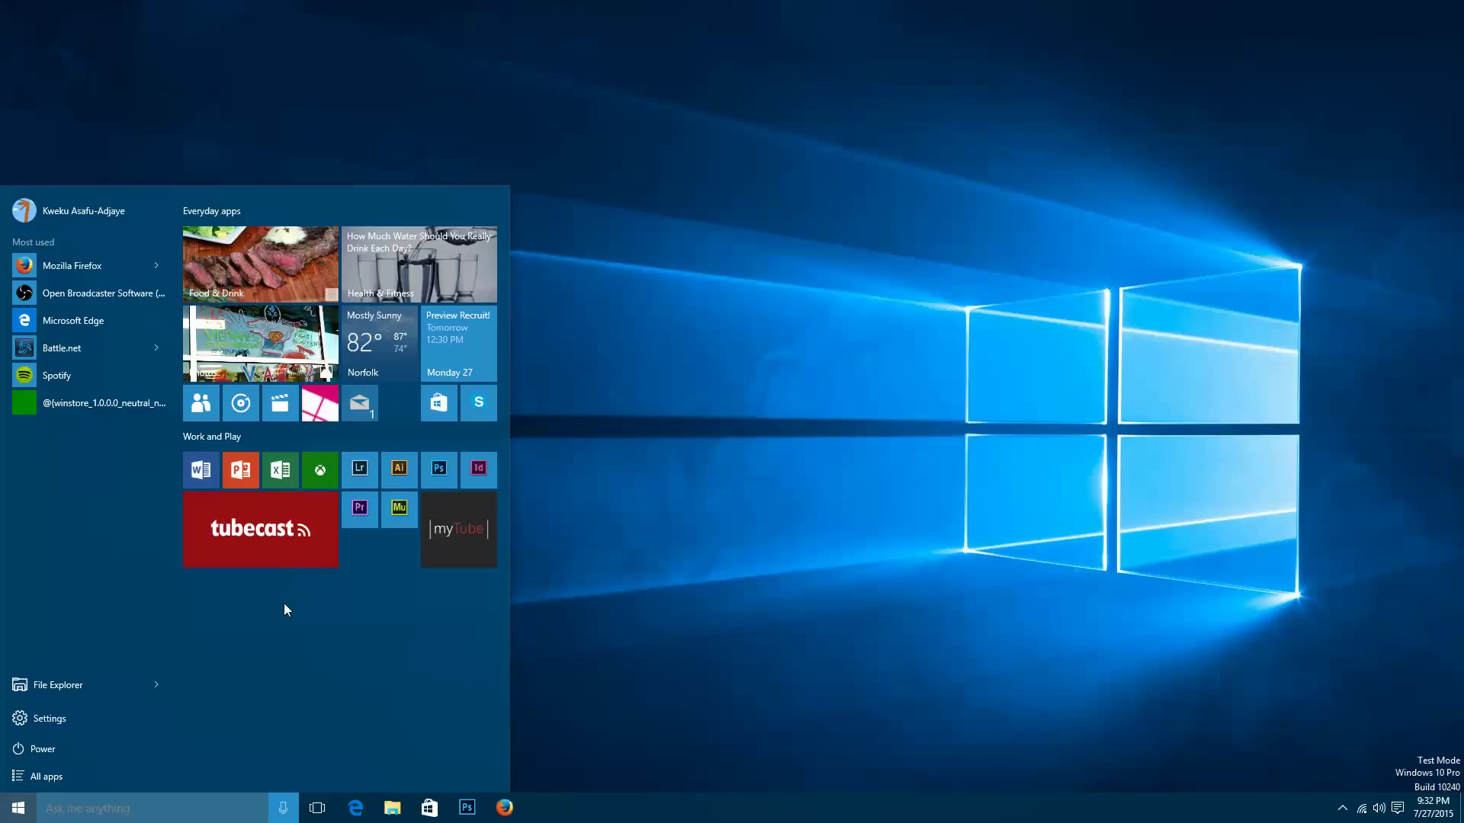